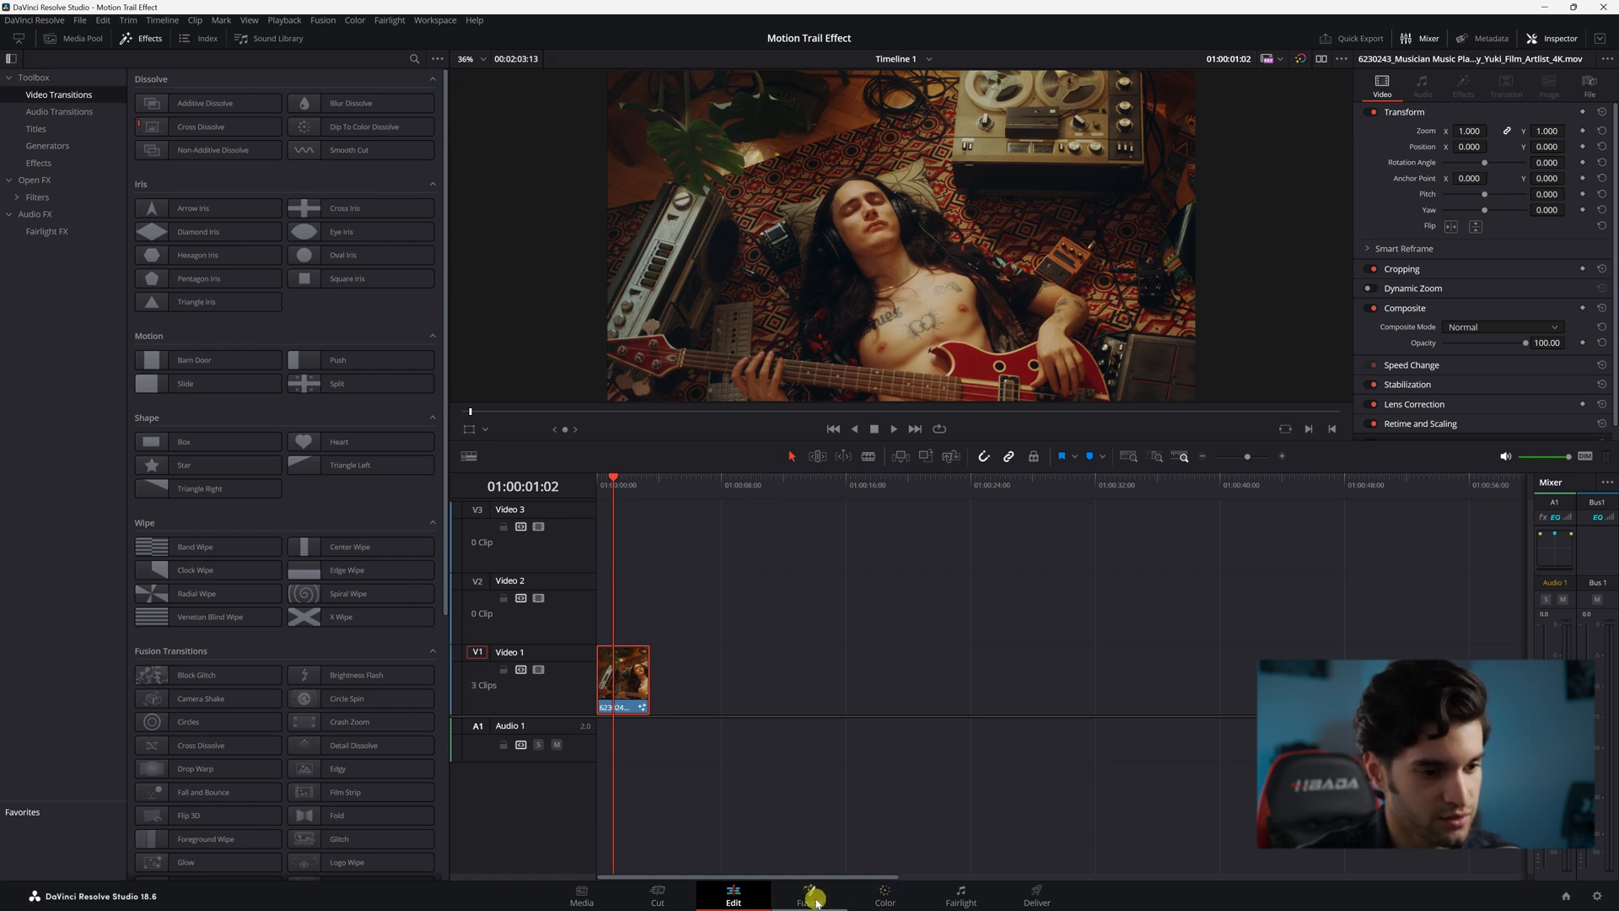
# - Switch to the Fusion page and select the MediaIn1 node
pyautogui.click(809, 891)
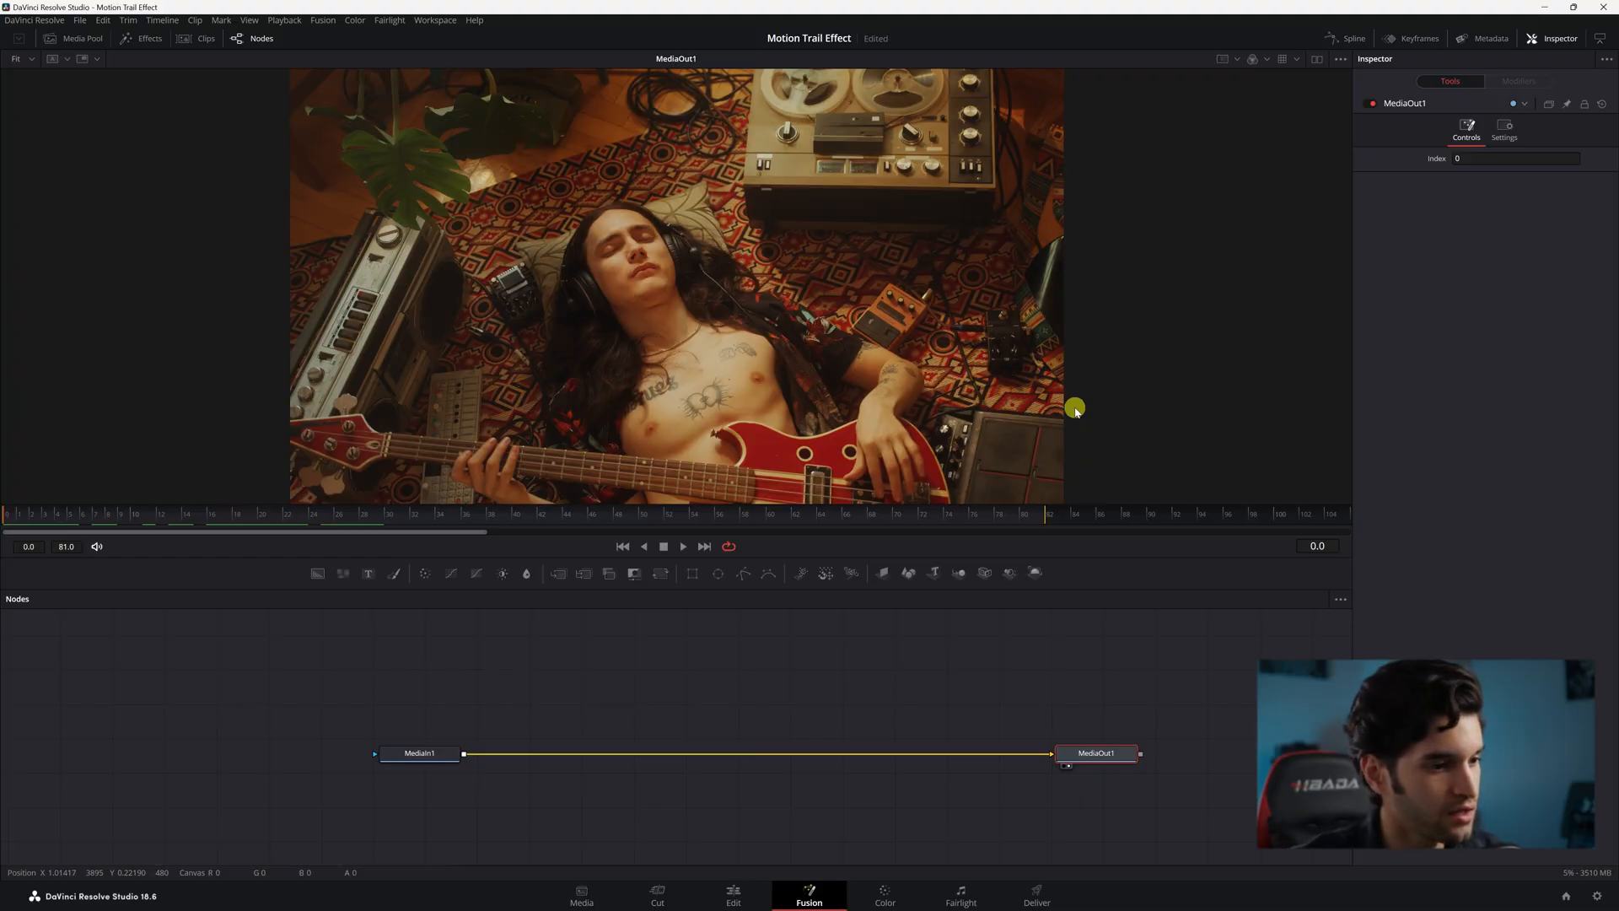
pyautogui.click(419, 753)
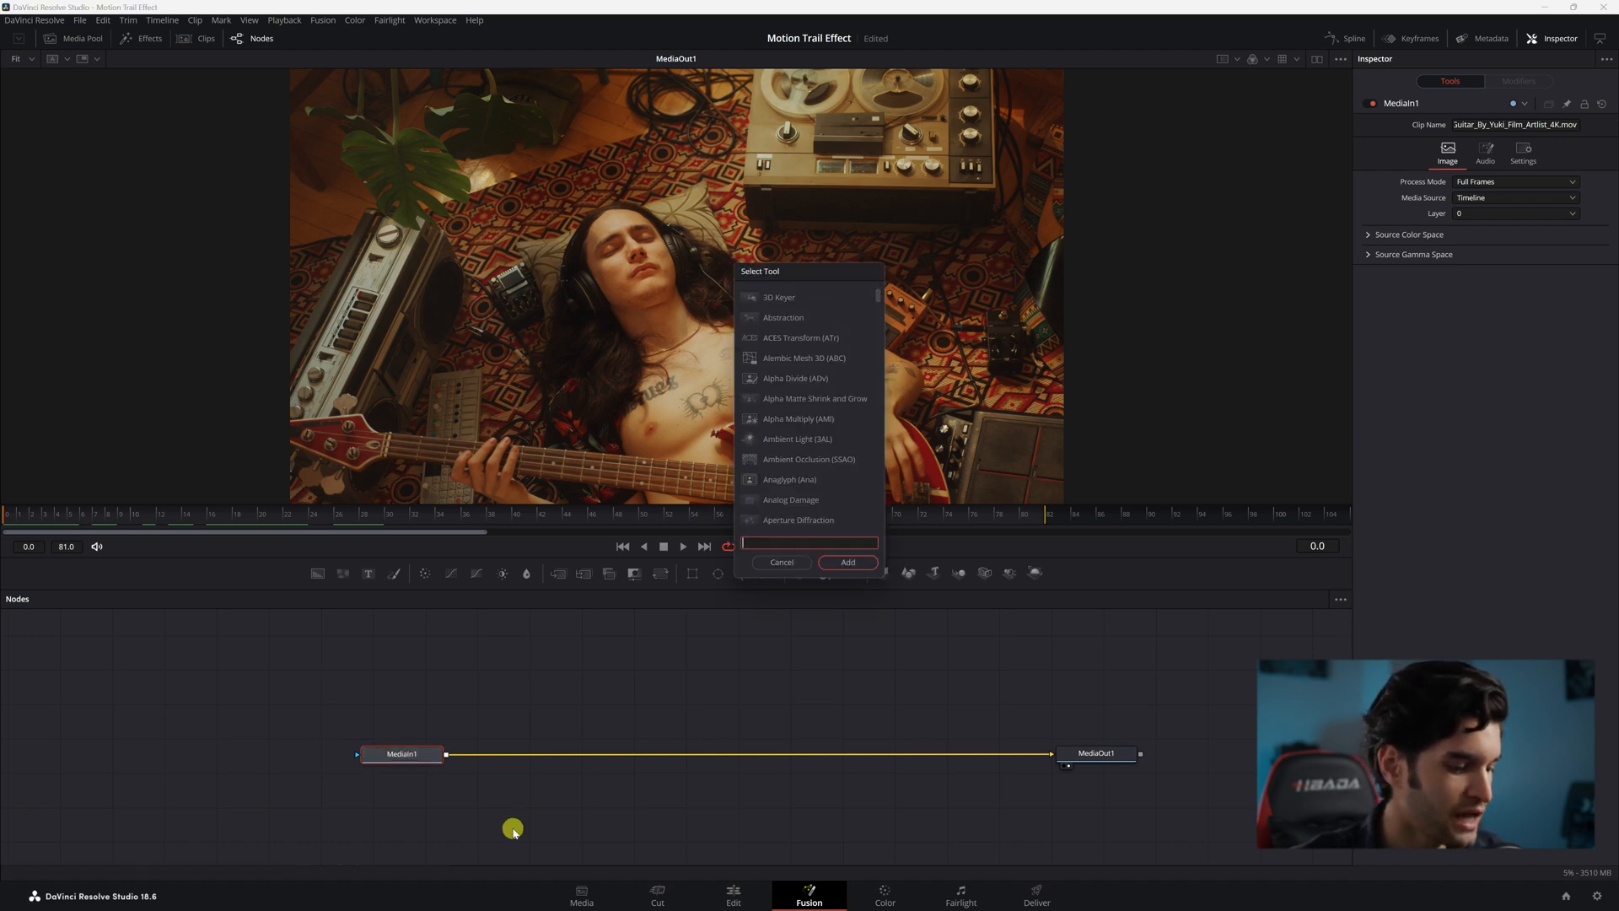
# - Add an Edge Detect node after MediaIn1 with edge width 0.2
pyautogui.write('edge det')
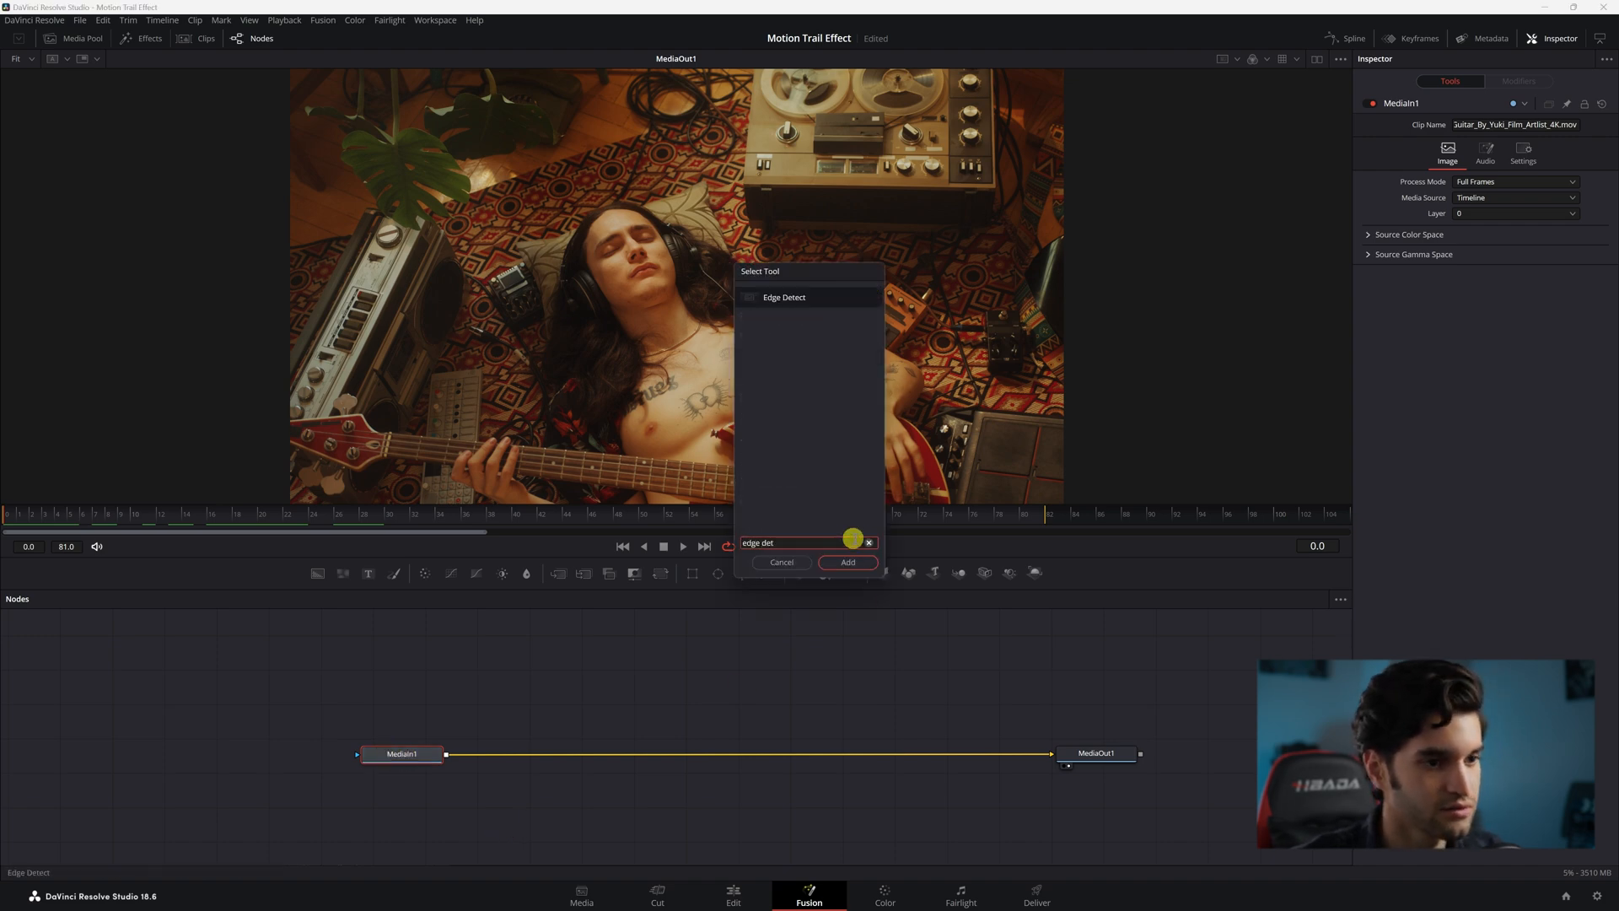
pyautogui.click(847, 561)
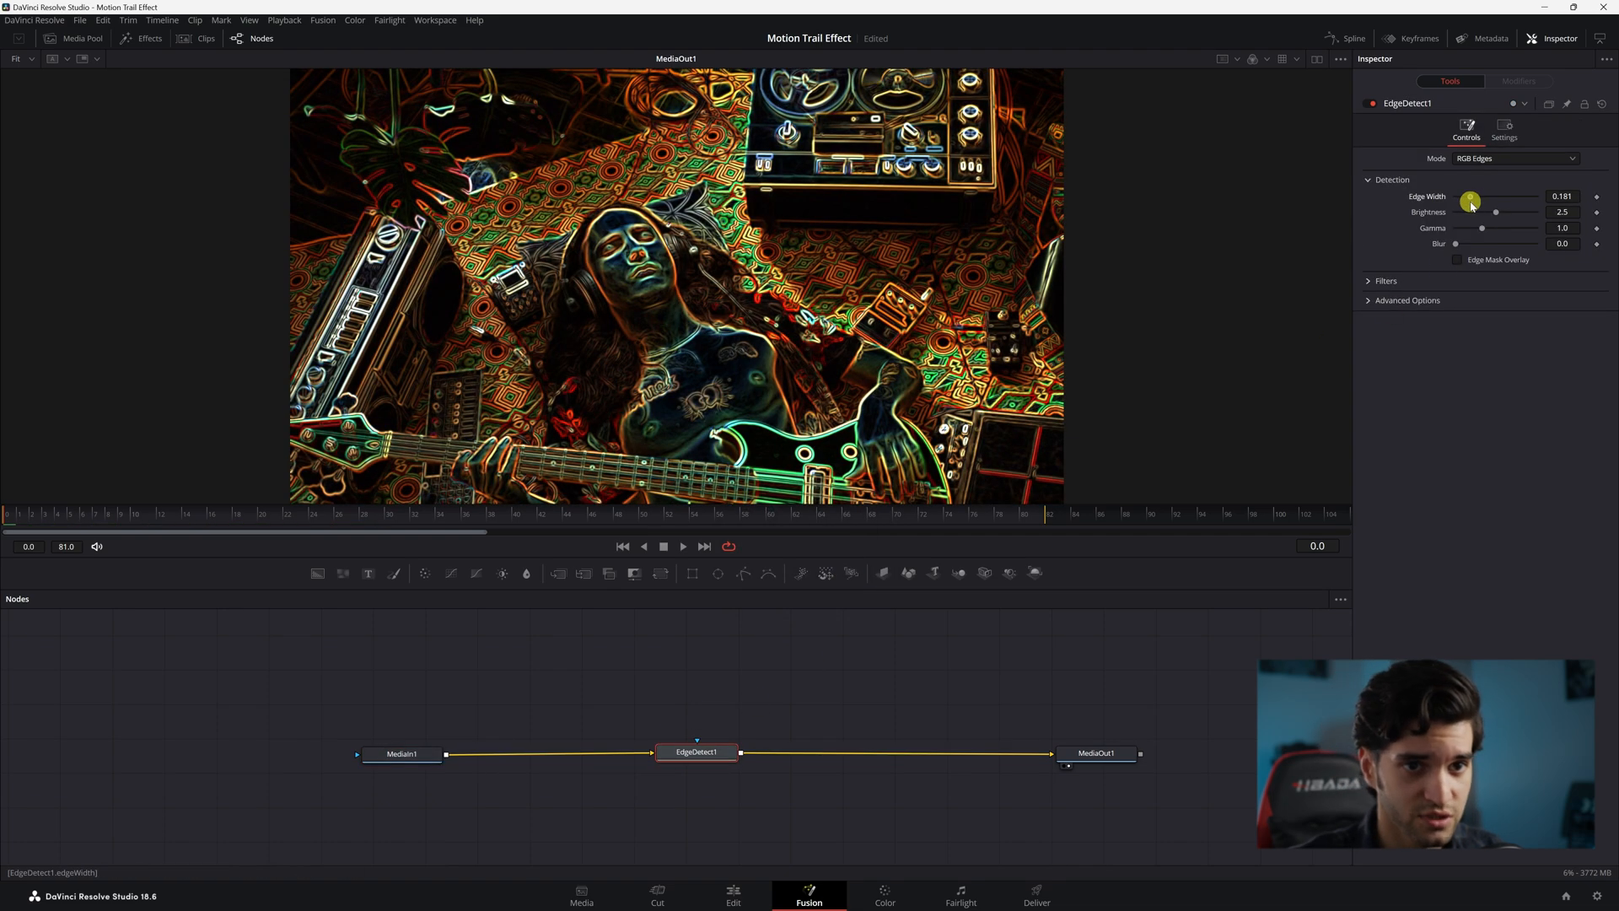
pyautogui.moveTo(1495, 212); pyautogui.dragTo(1485, 213)
pyautogui.write('magic')
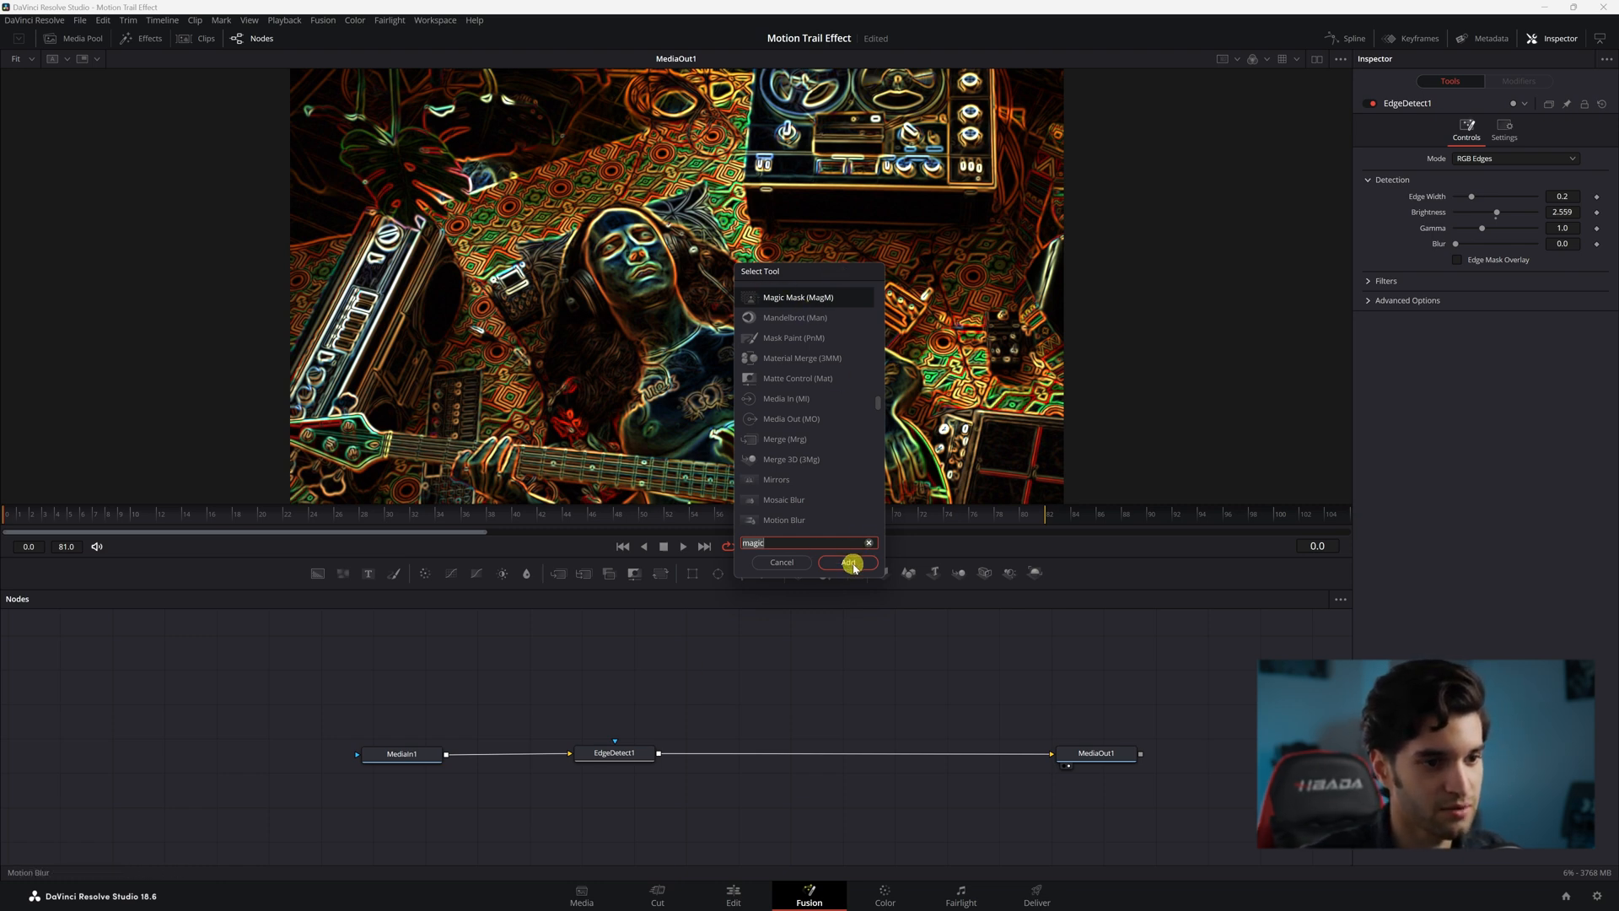
# - Add MagicMask1 fed by MediaIn1, merged over EdgeDetect1, and select it
pyautogui.click(849, 561)
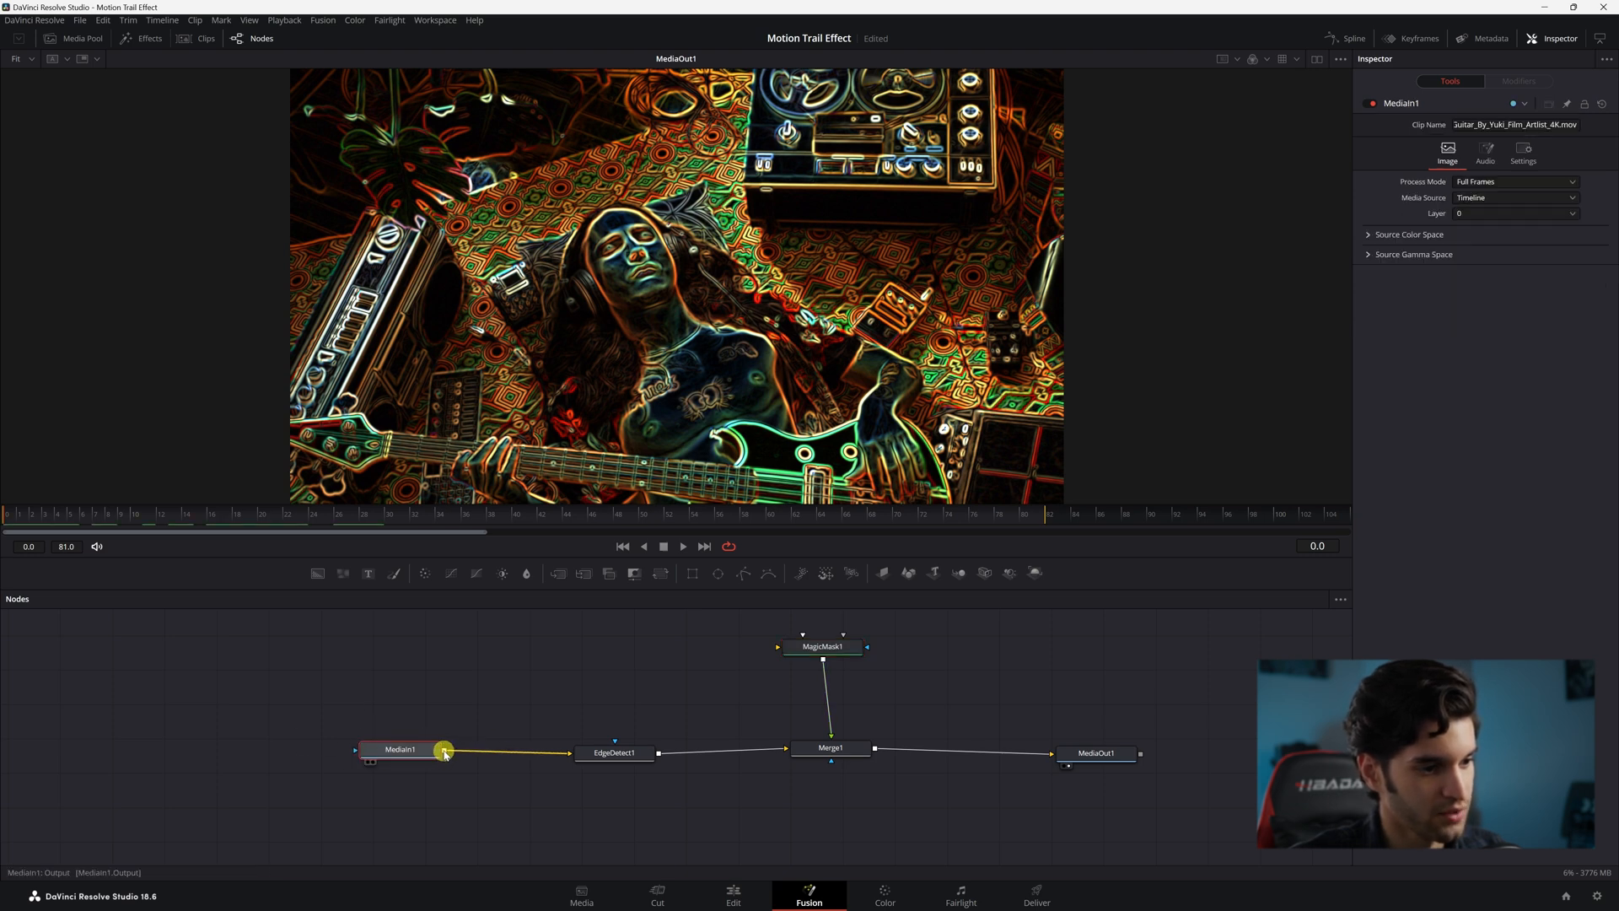
pyautogui.moveTo(444, 748); pyautogui.dragTo(782, 647)
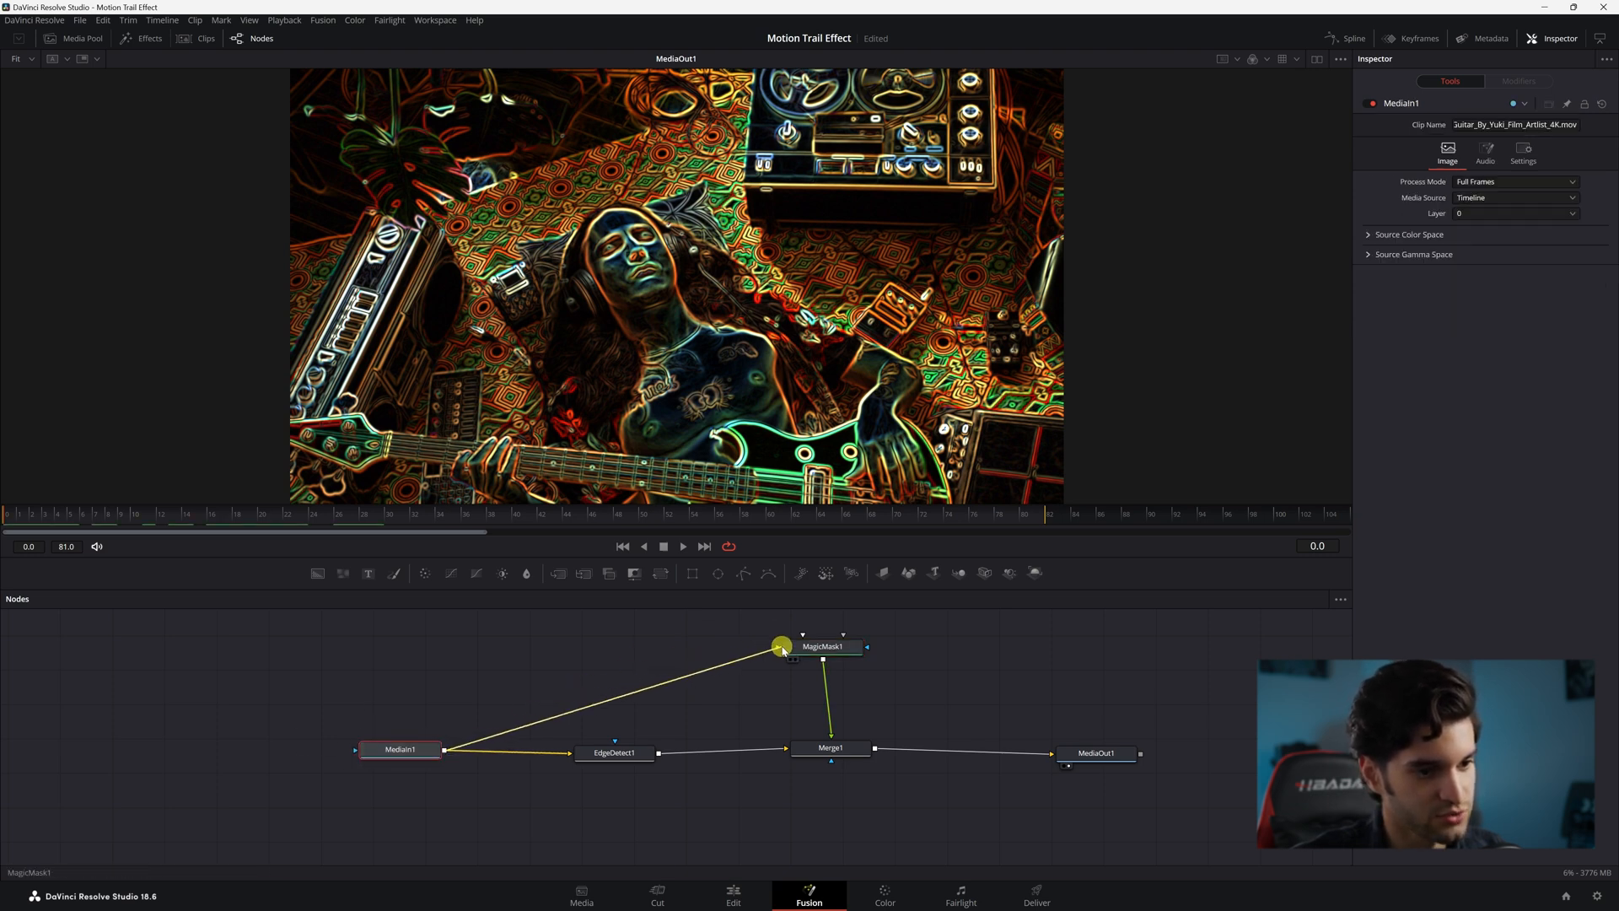
pyautogui.click(624, 748)
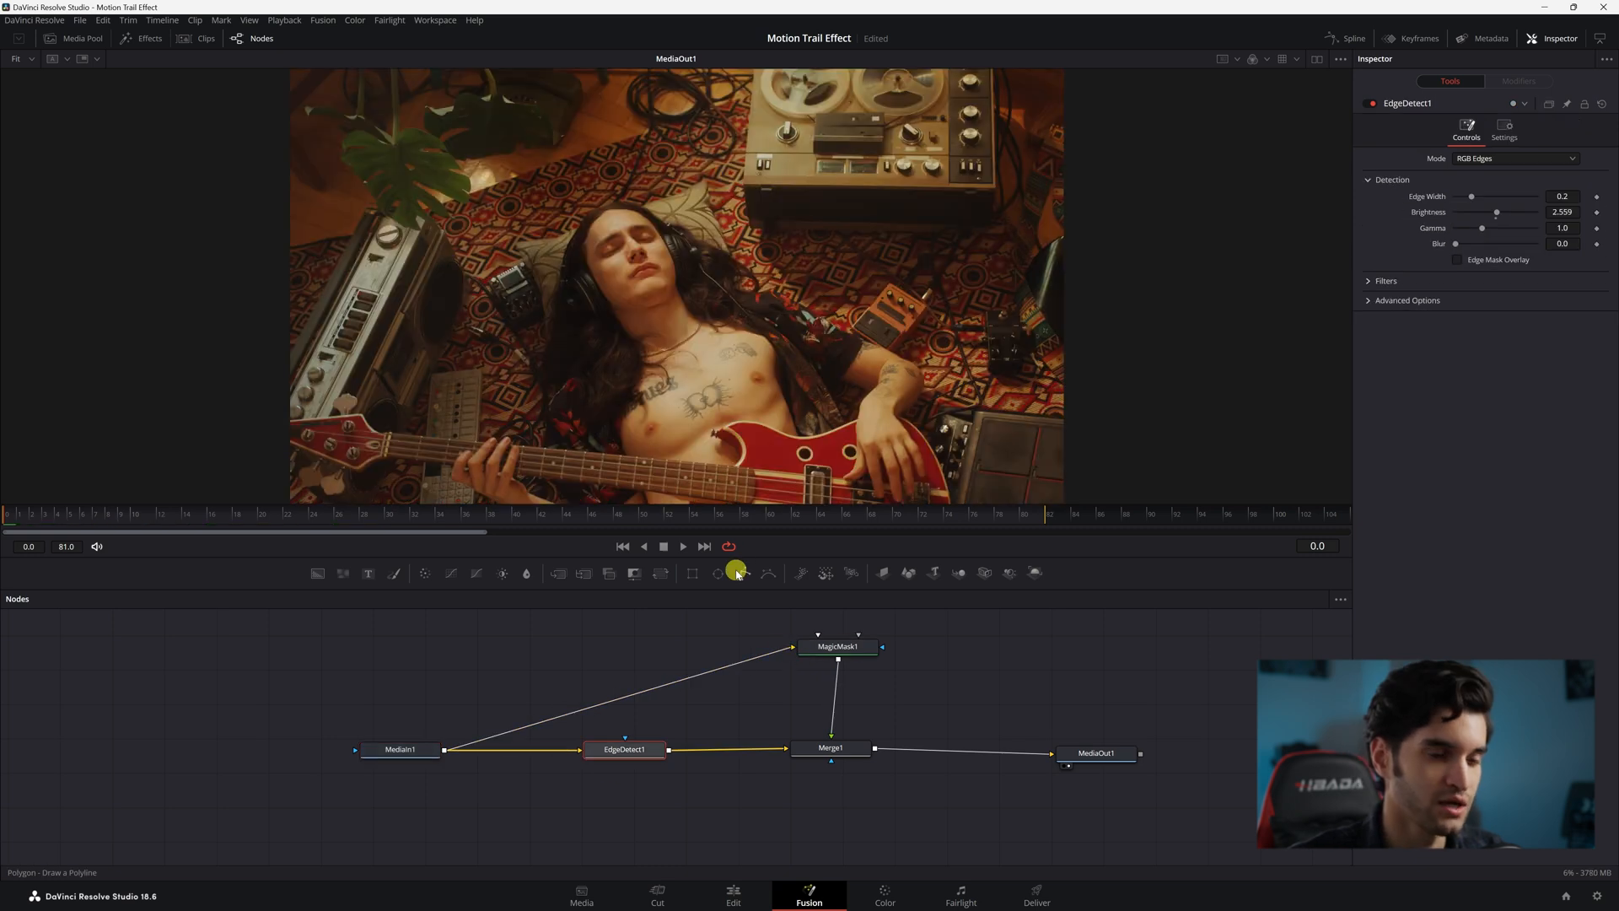
pyautogui.moveTo(736, 572)
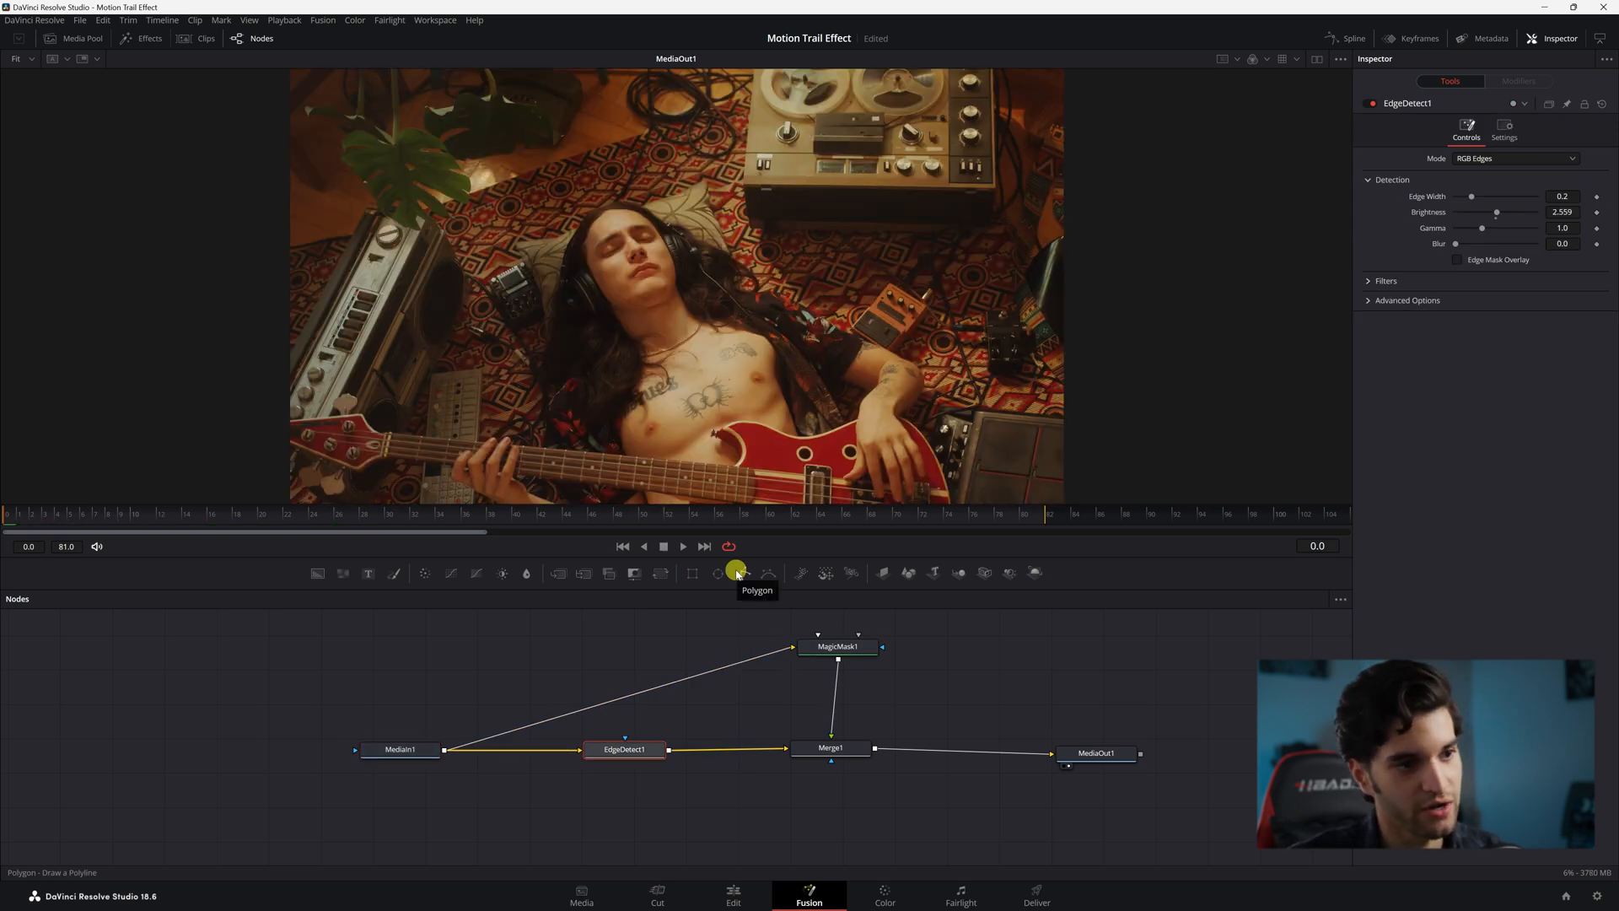
pyautogui.click(622, 749)
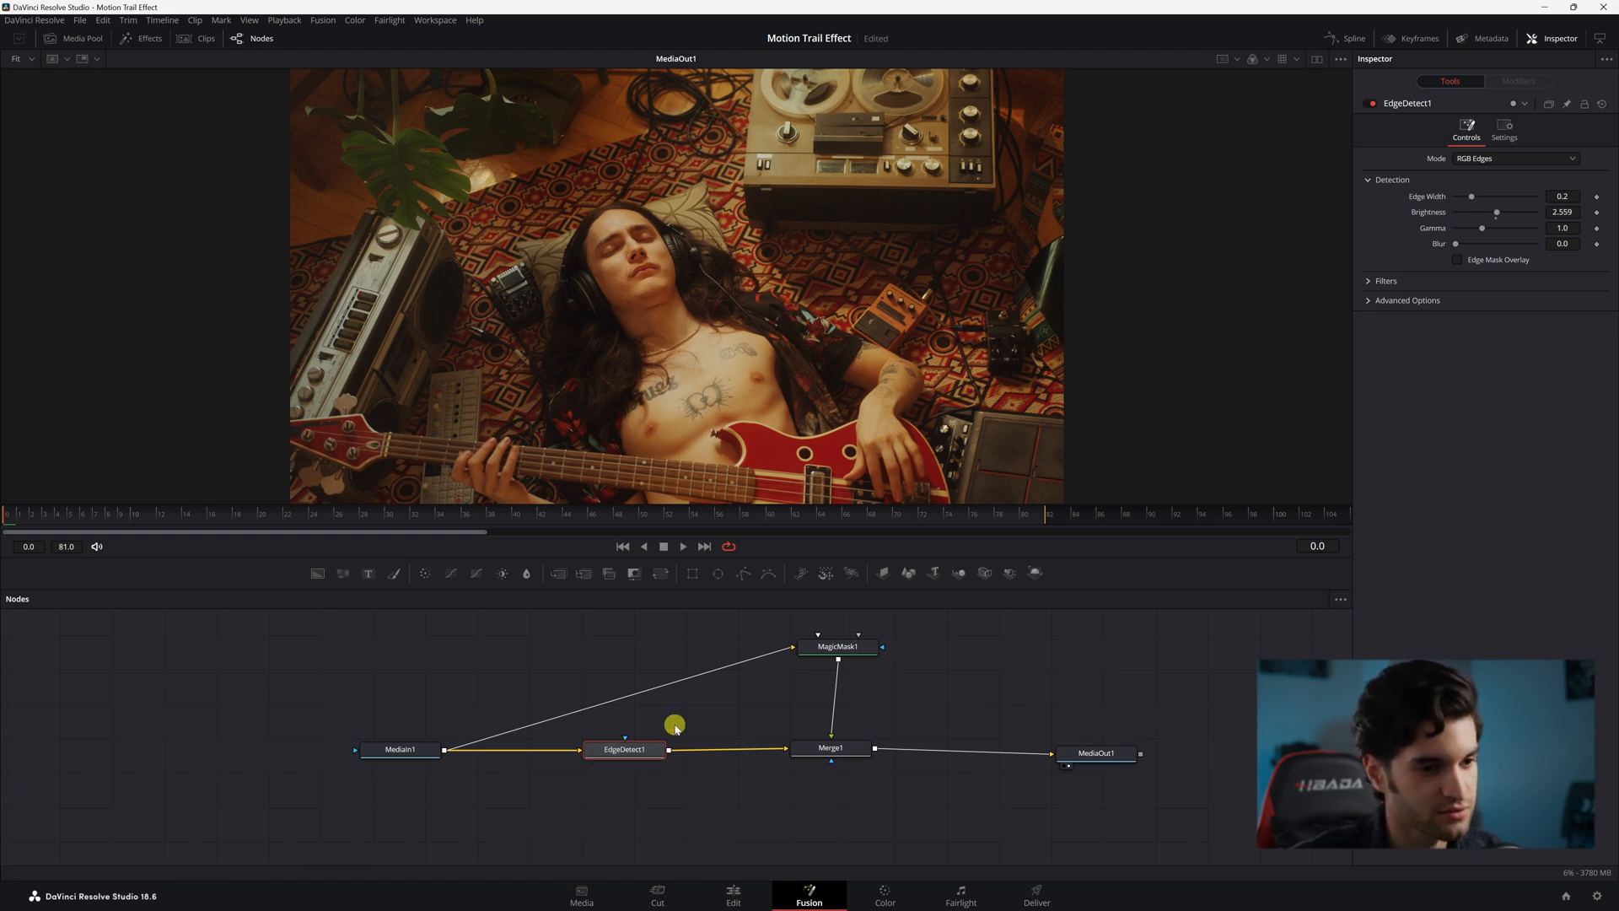
pyautogui.click(823, 647)
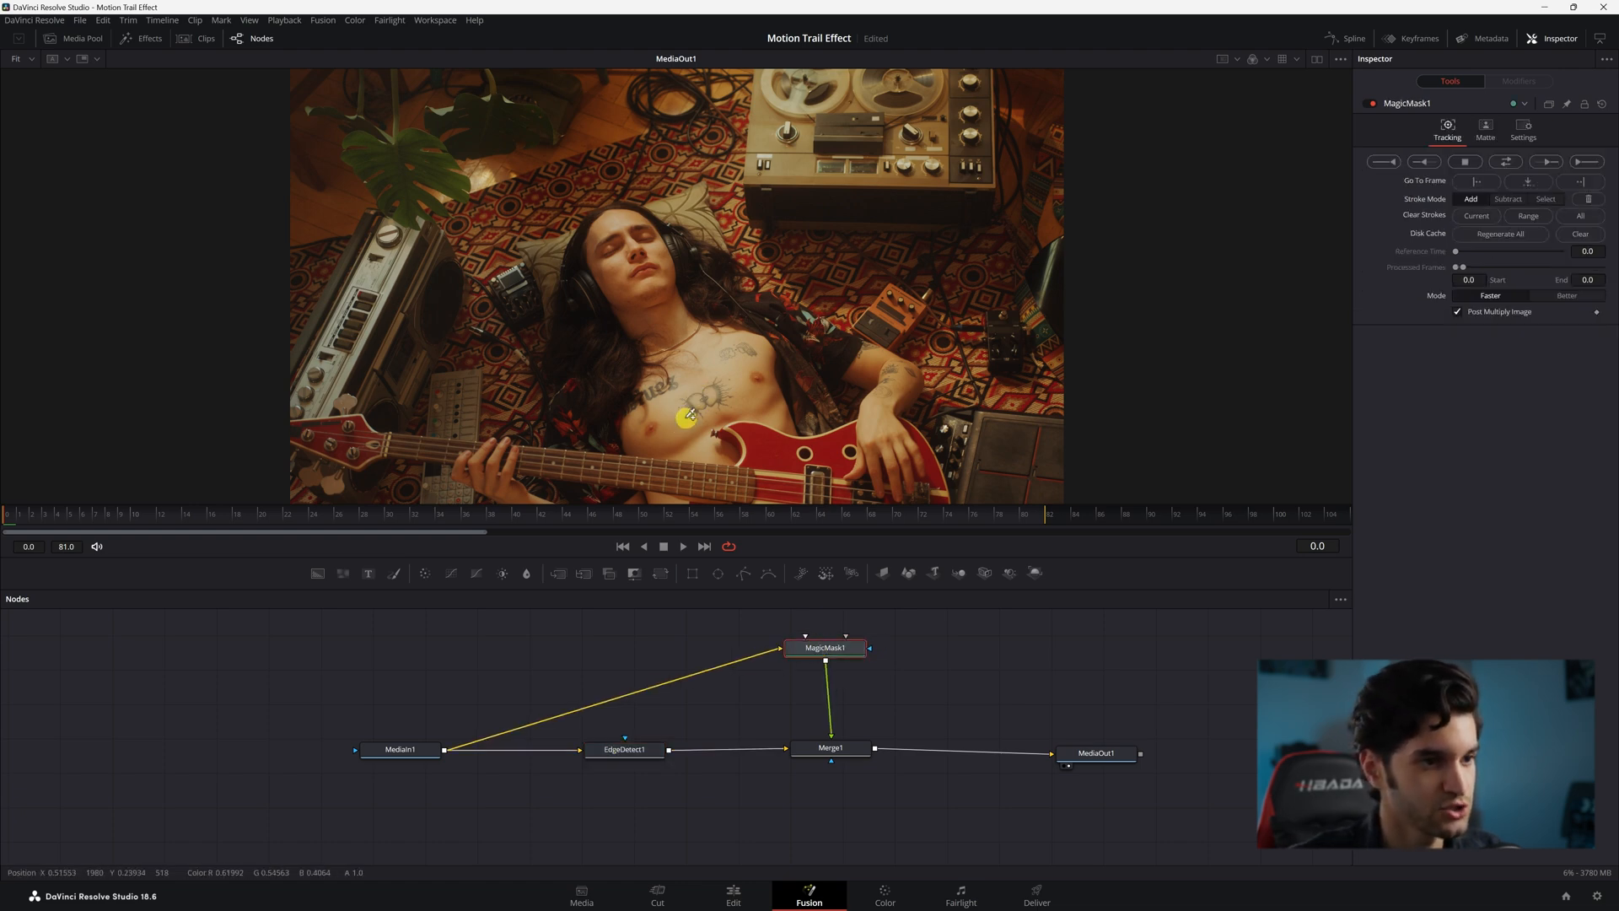
# - Paint Magic Mask strokes over the musician's head and down his body
pyautogui.moveTo(688, 417); pyautogui.dragTo(672, 300)
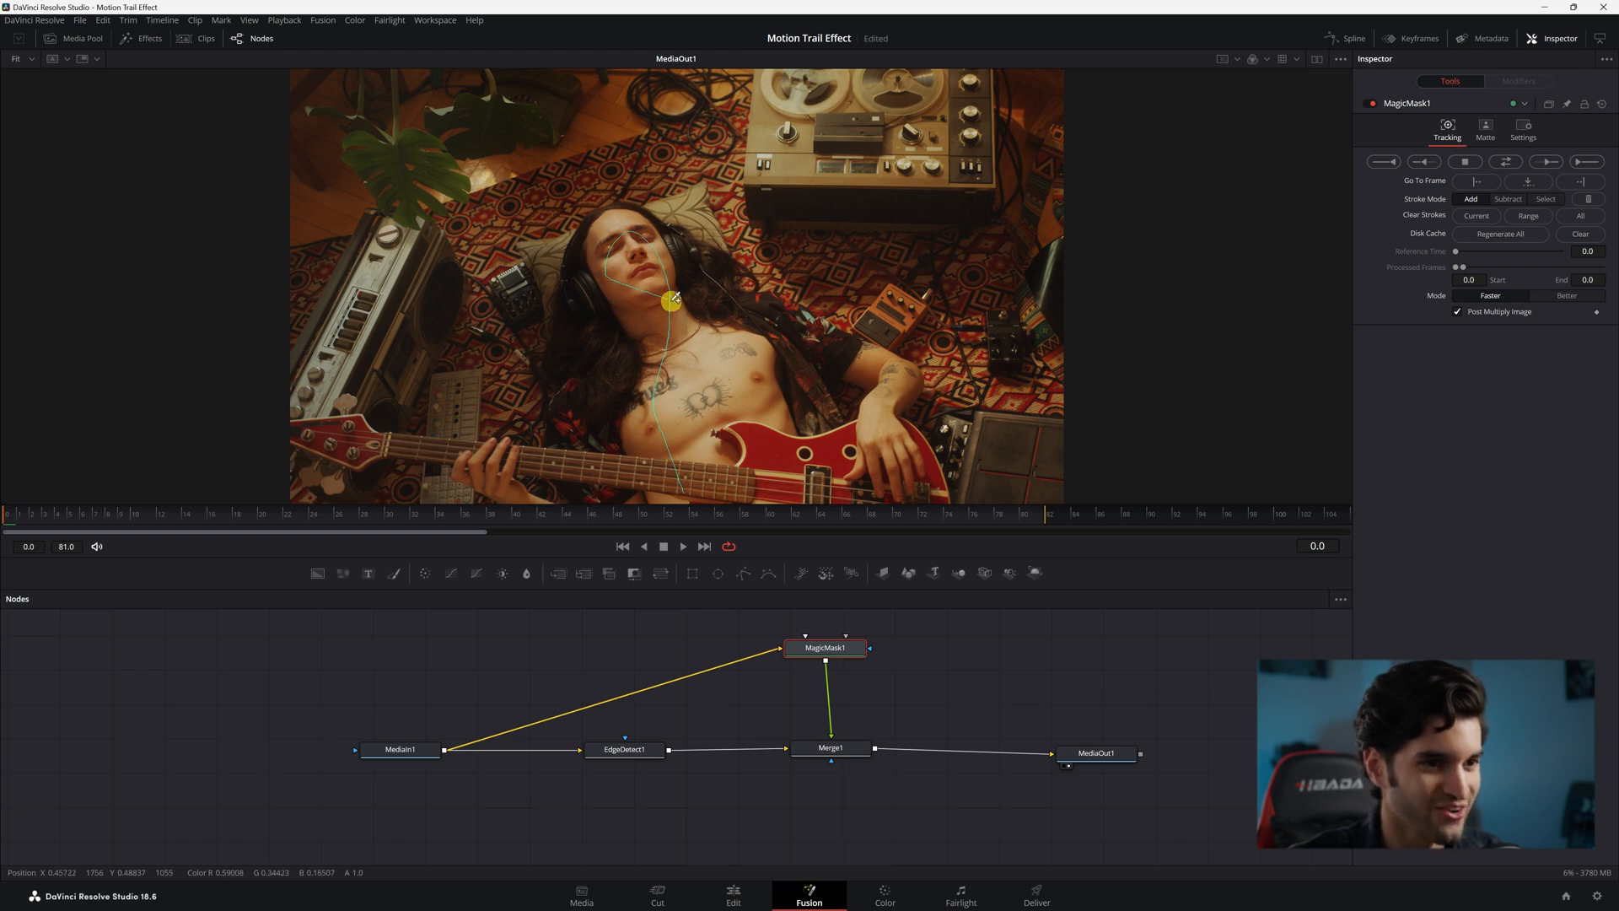
pyautogui.moveTo(672, 300); pyautogui.dragTo(711, 460)
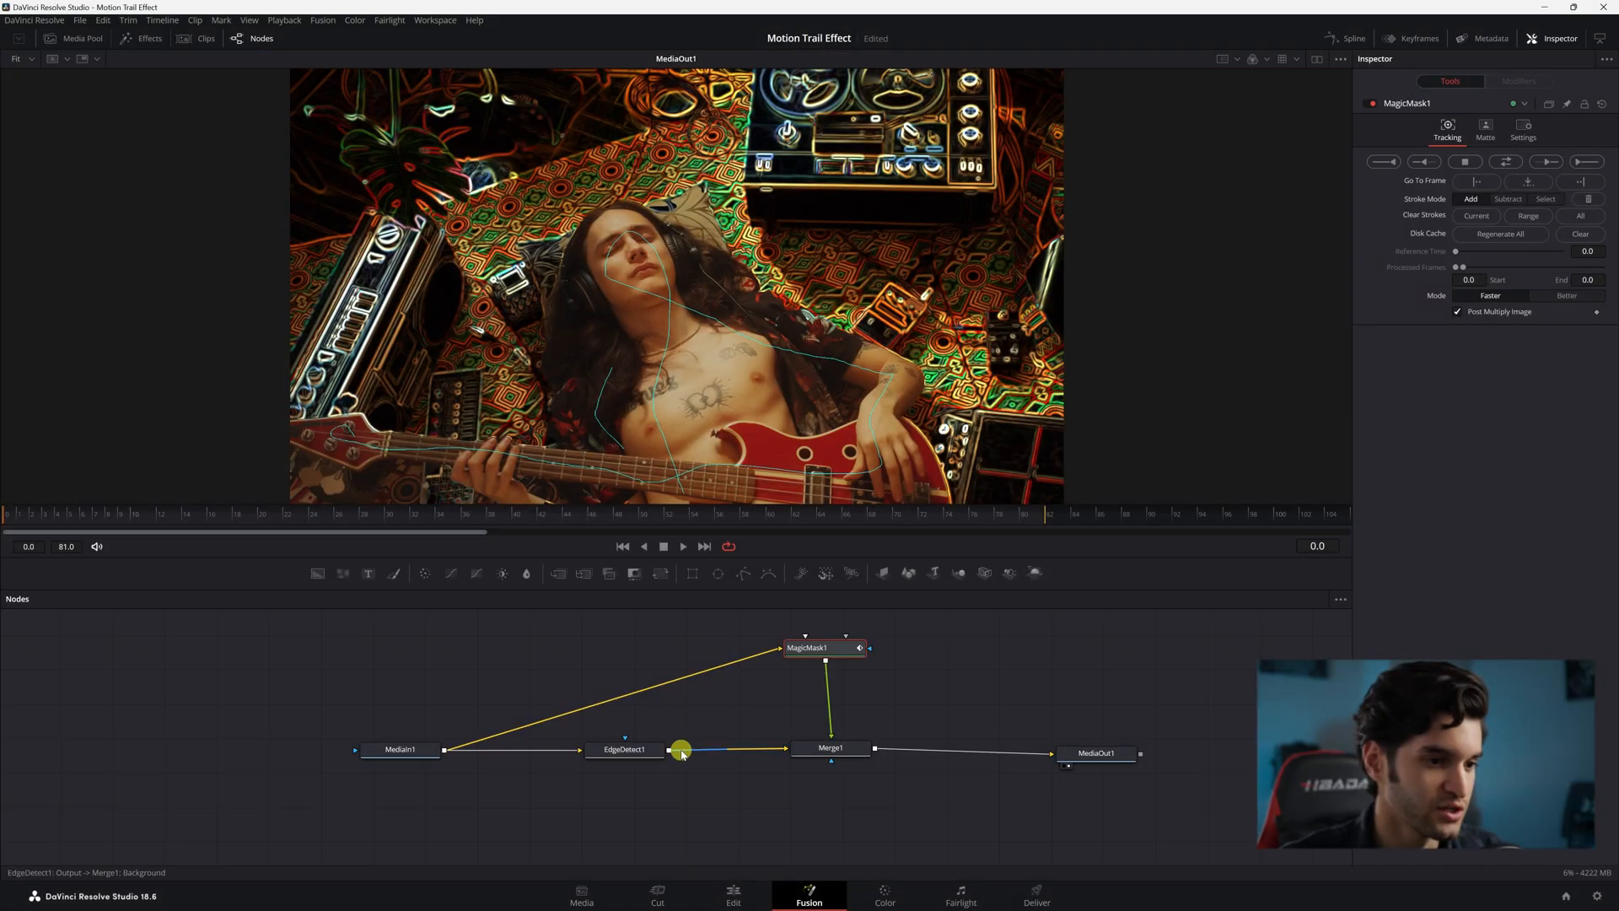
# - Raise EdgeDetect1's edge brightness to 5.0 and lower its gamma to 0.5
pyautogui.click(624, 749)
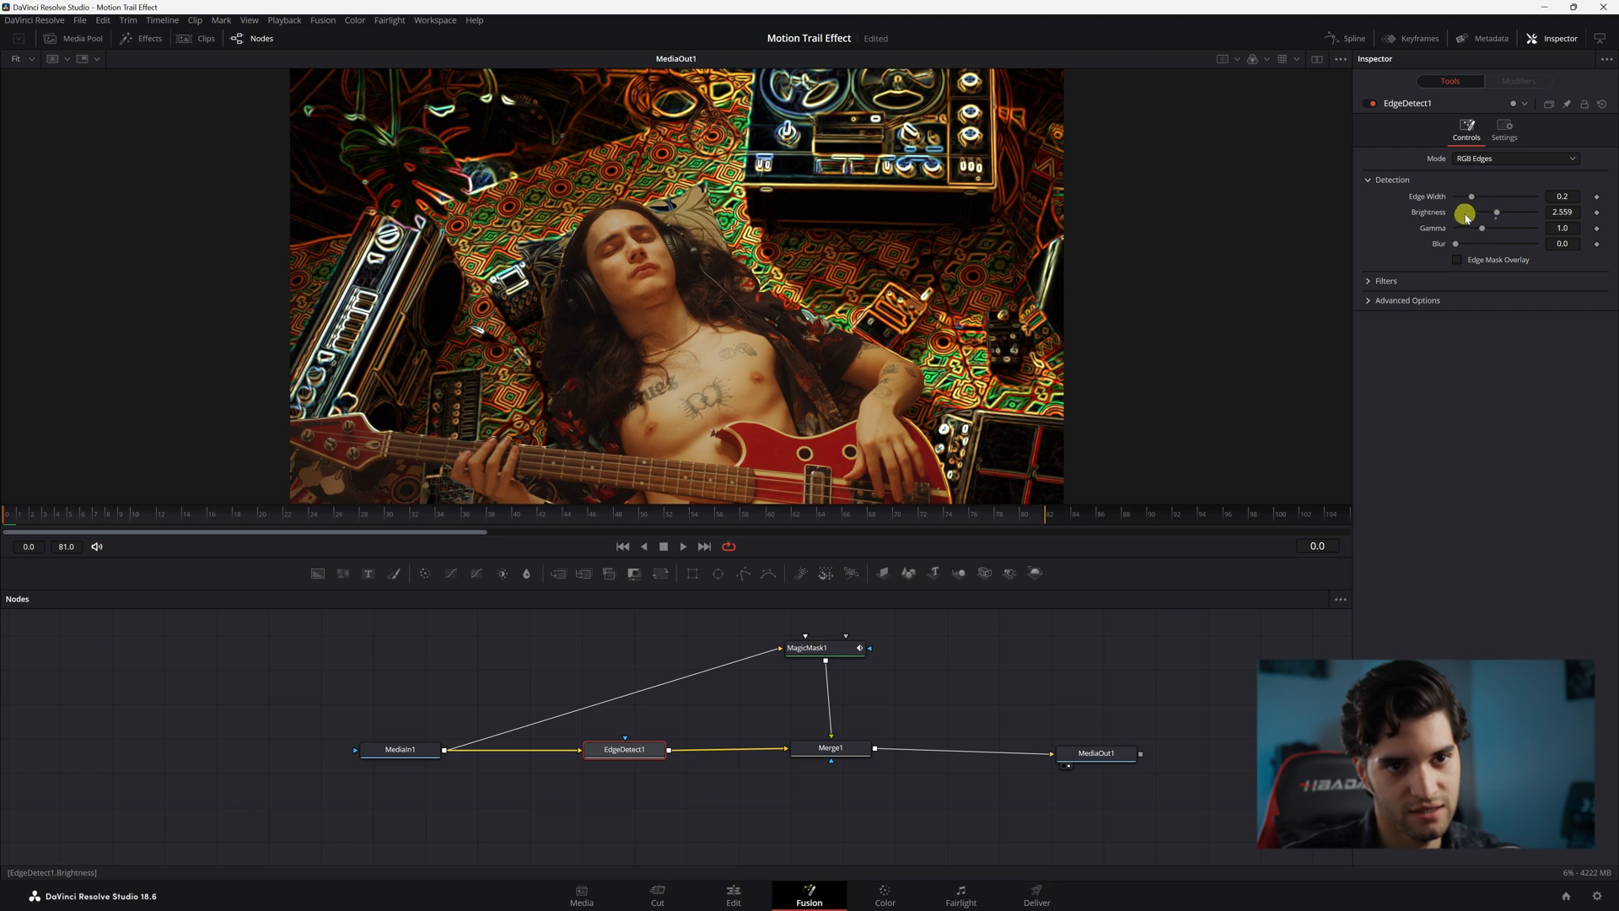
pyautogui.moveTo(1464, 212); pyautogui.dragTo(1536, 213)
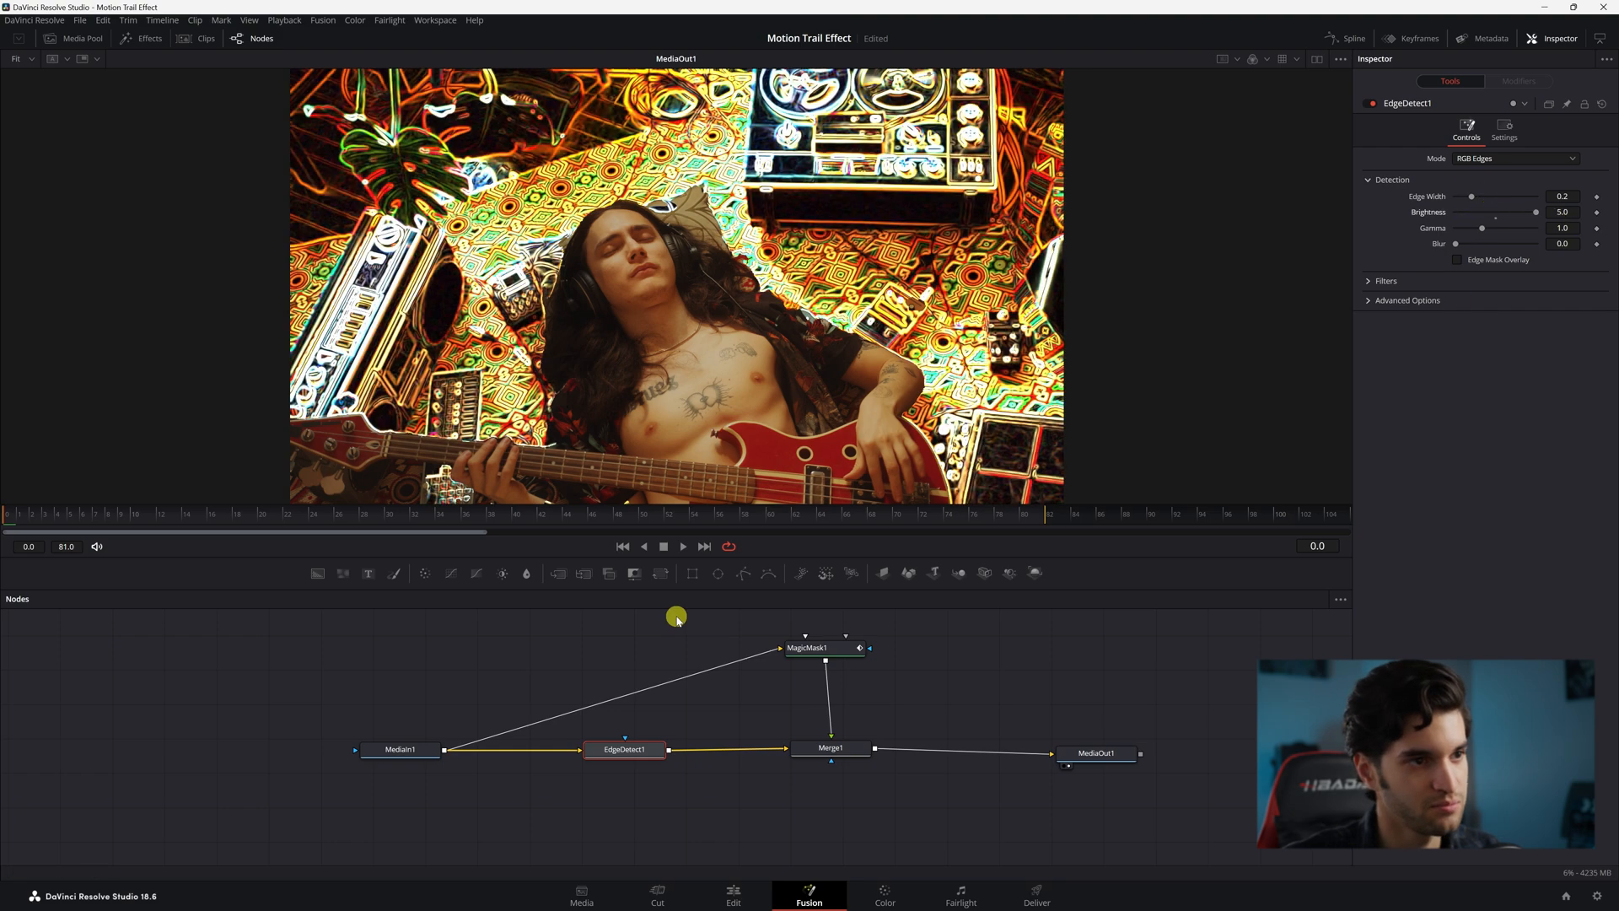
pyautogui.moveTo(1483, 227); pyautogui.dragTo(1476, 220)
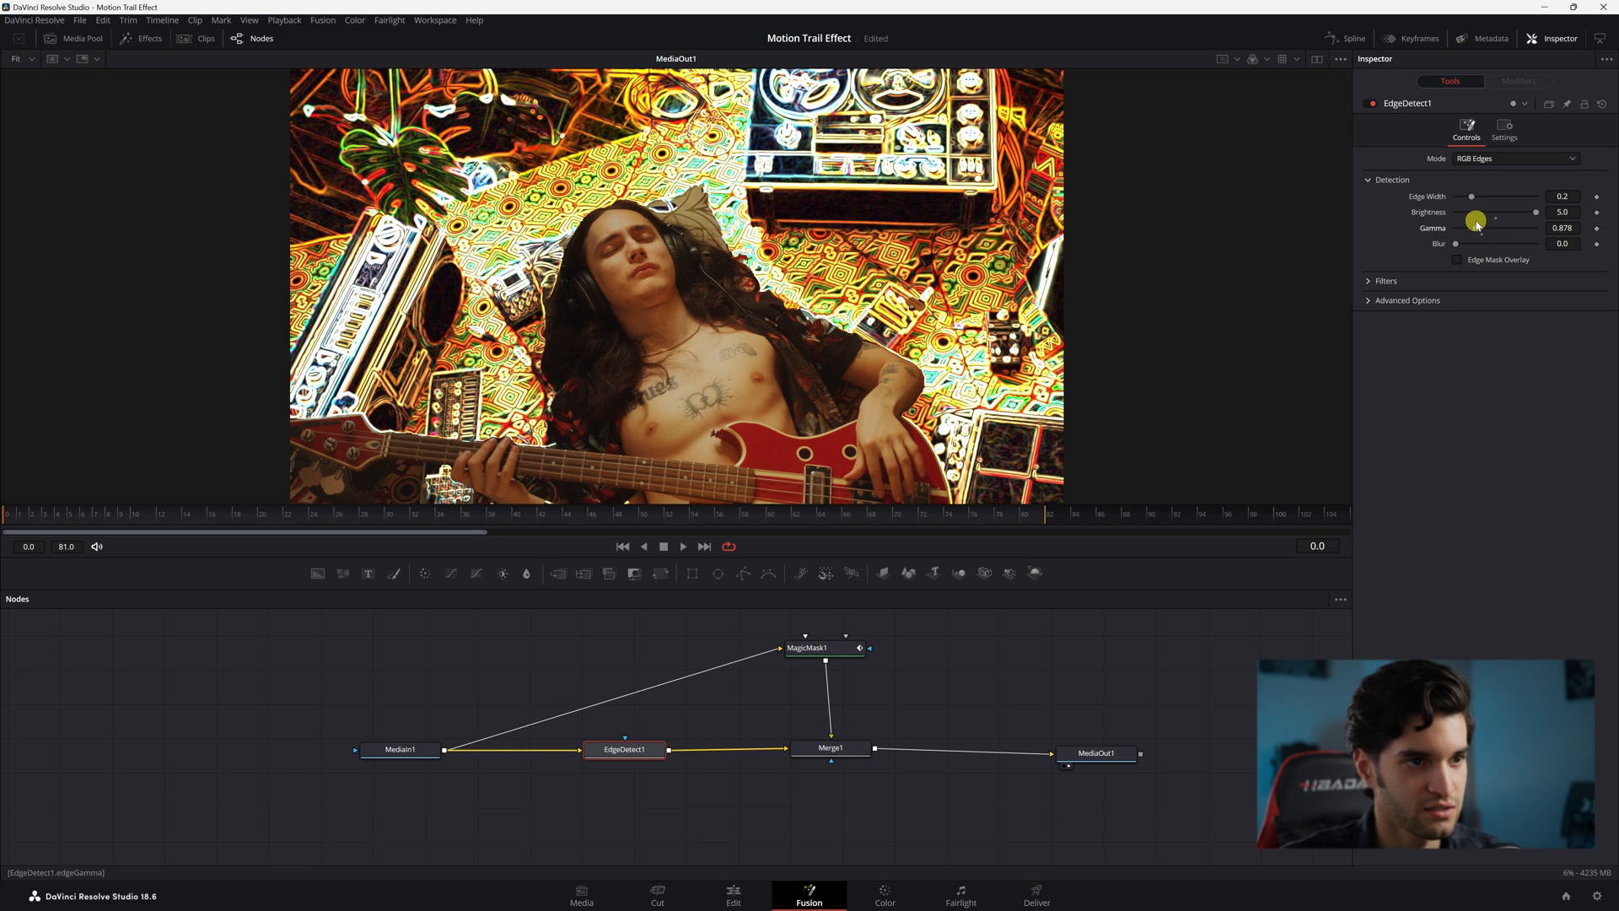
pyautogui.moveTo(1476, 220); pyautogui.dragTo(1457, 228)
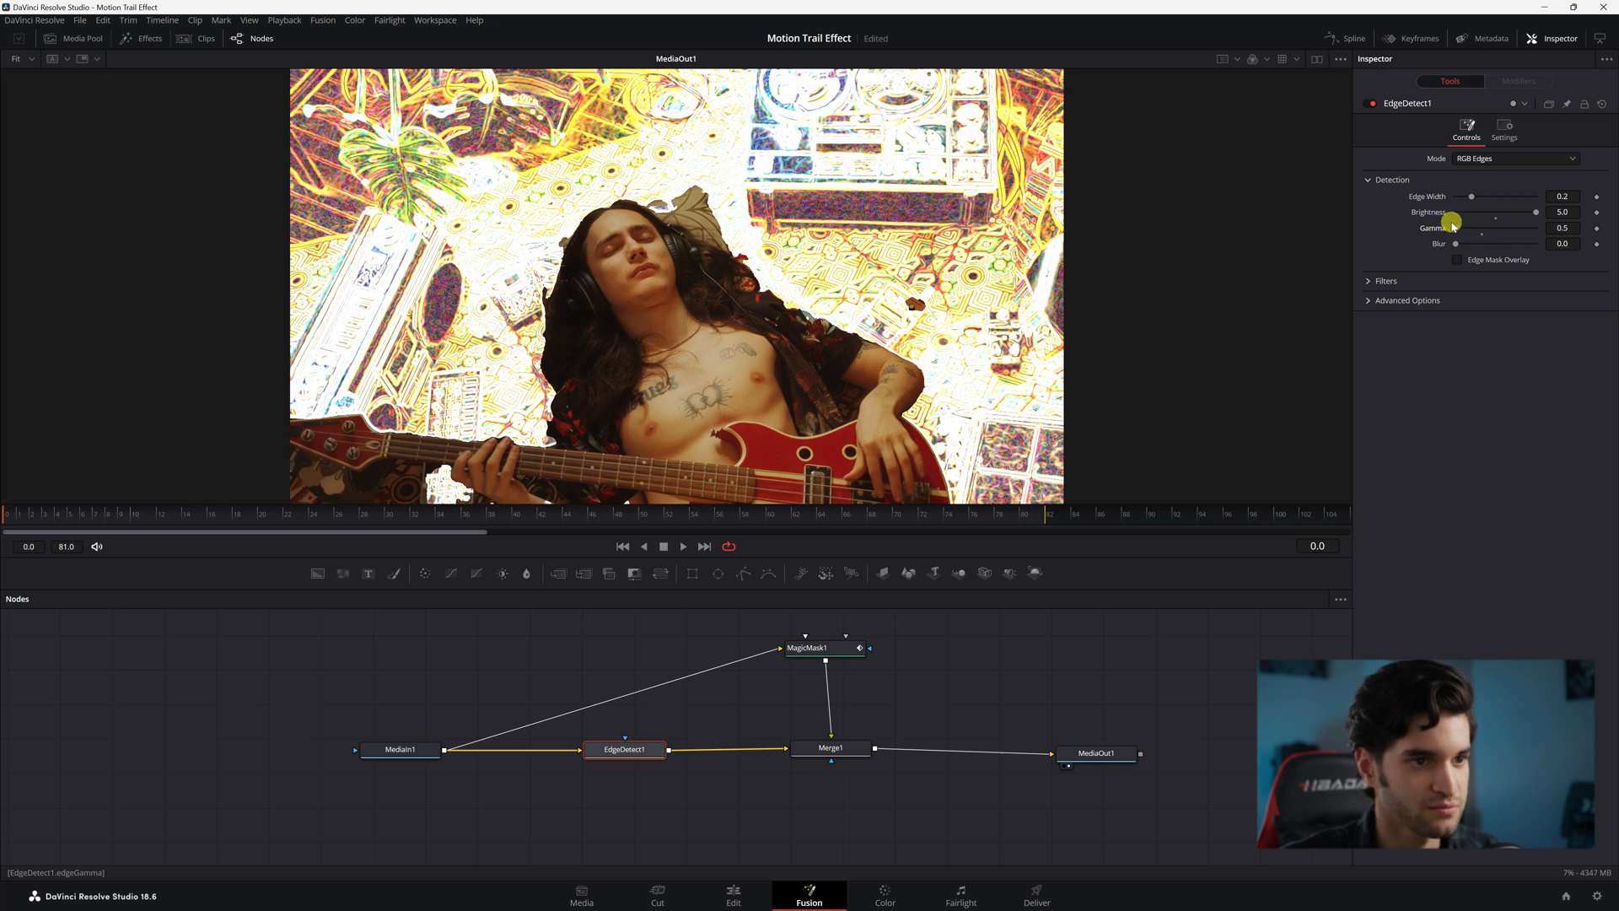
pyautogui.click(824, 647)
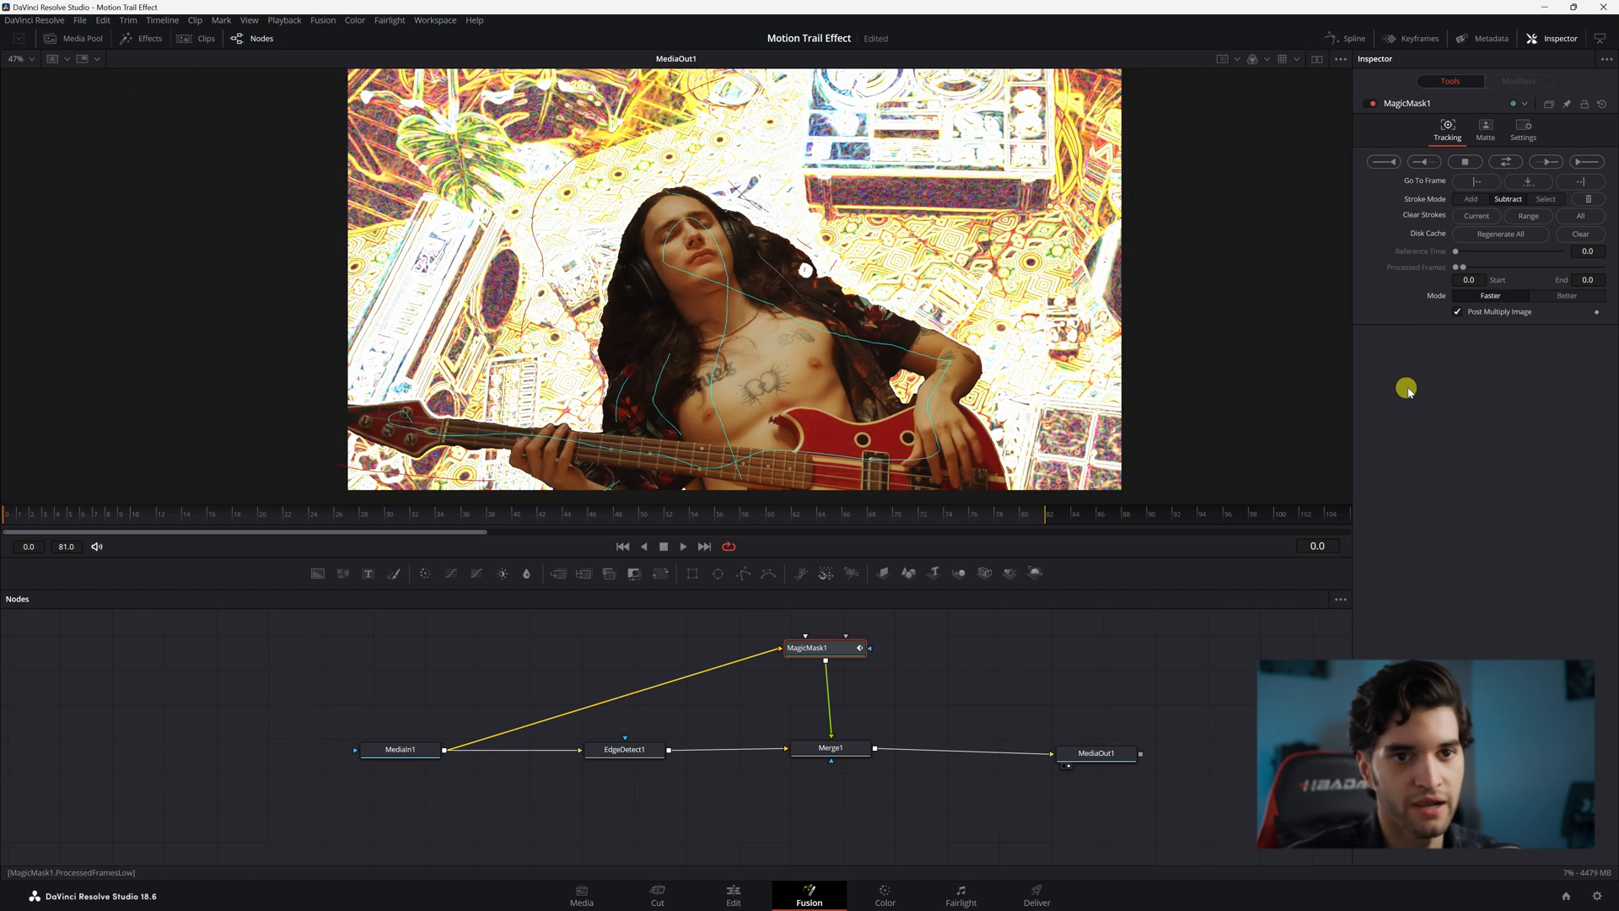
# - Blur the Magic Mask matte 0.71, erode it -0.0016, and adjust EdgeDetect1 brightness
pyautogui.click(1485, 129)
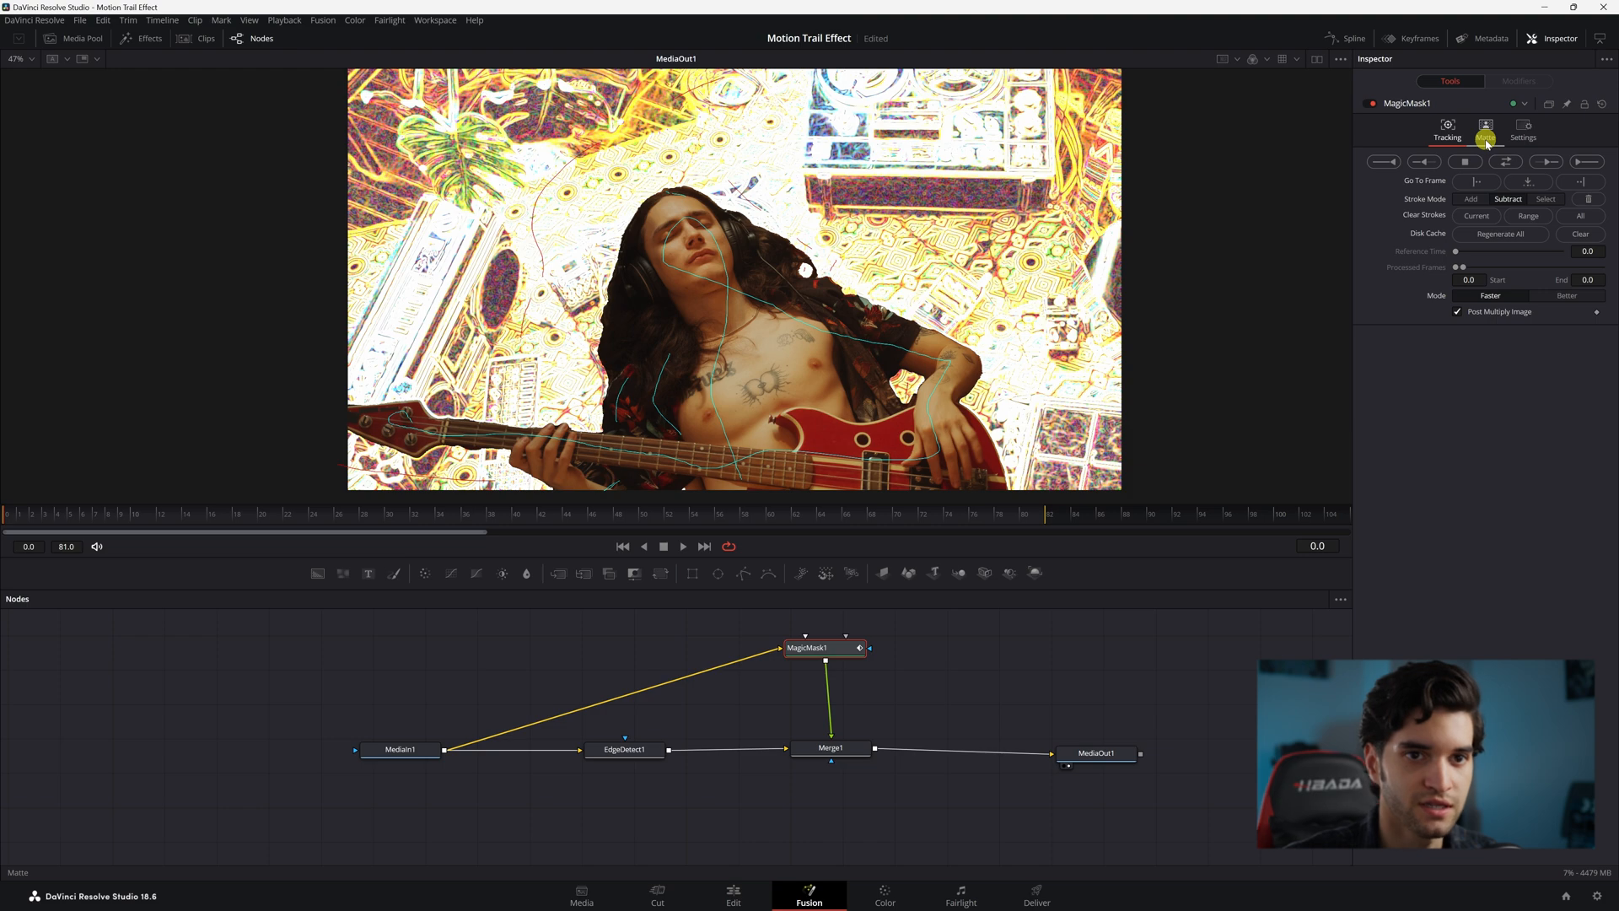
pyautogui.click(1485, 129)
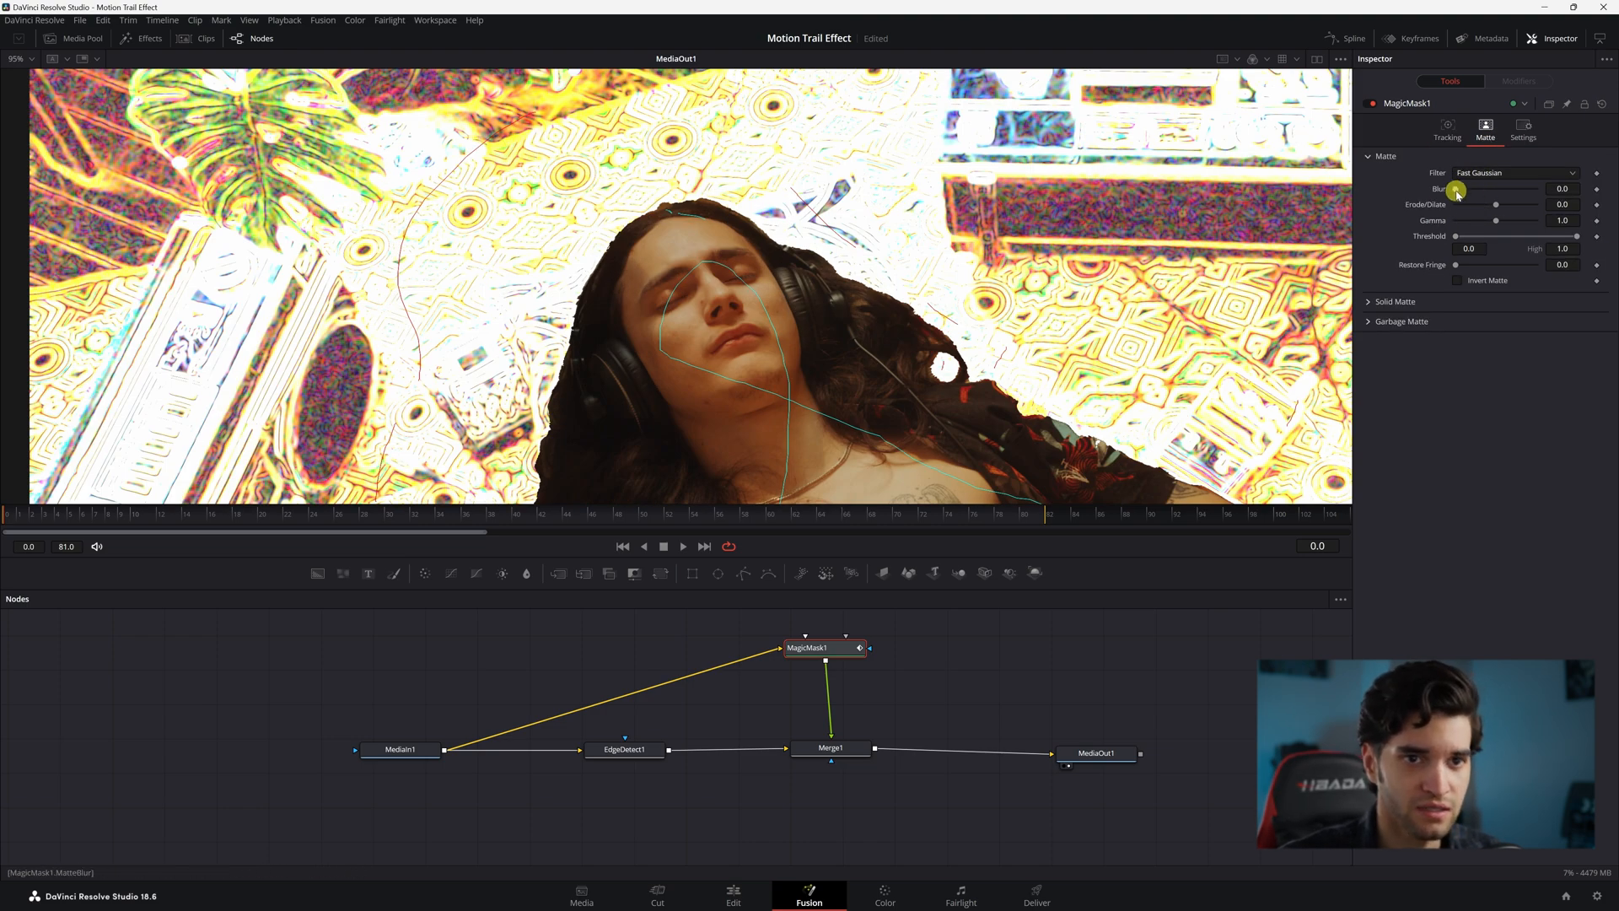
pyautogui.moveTo(1456, 189); pyautogui.dragTo(1462, 189)
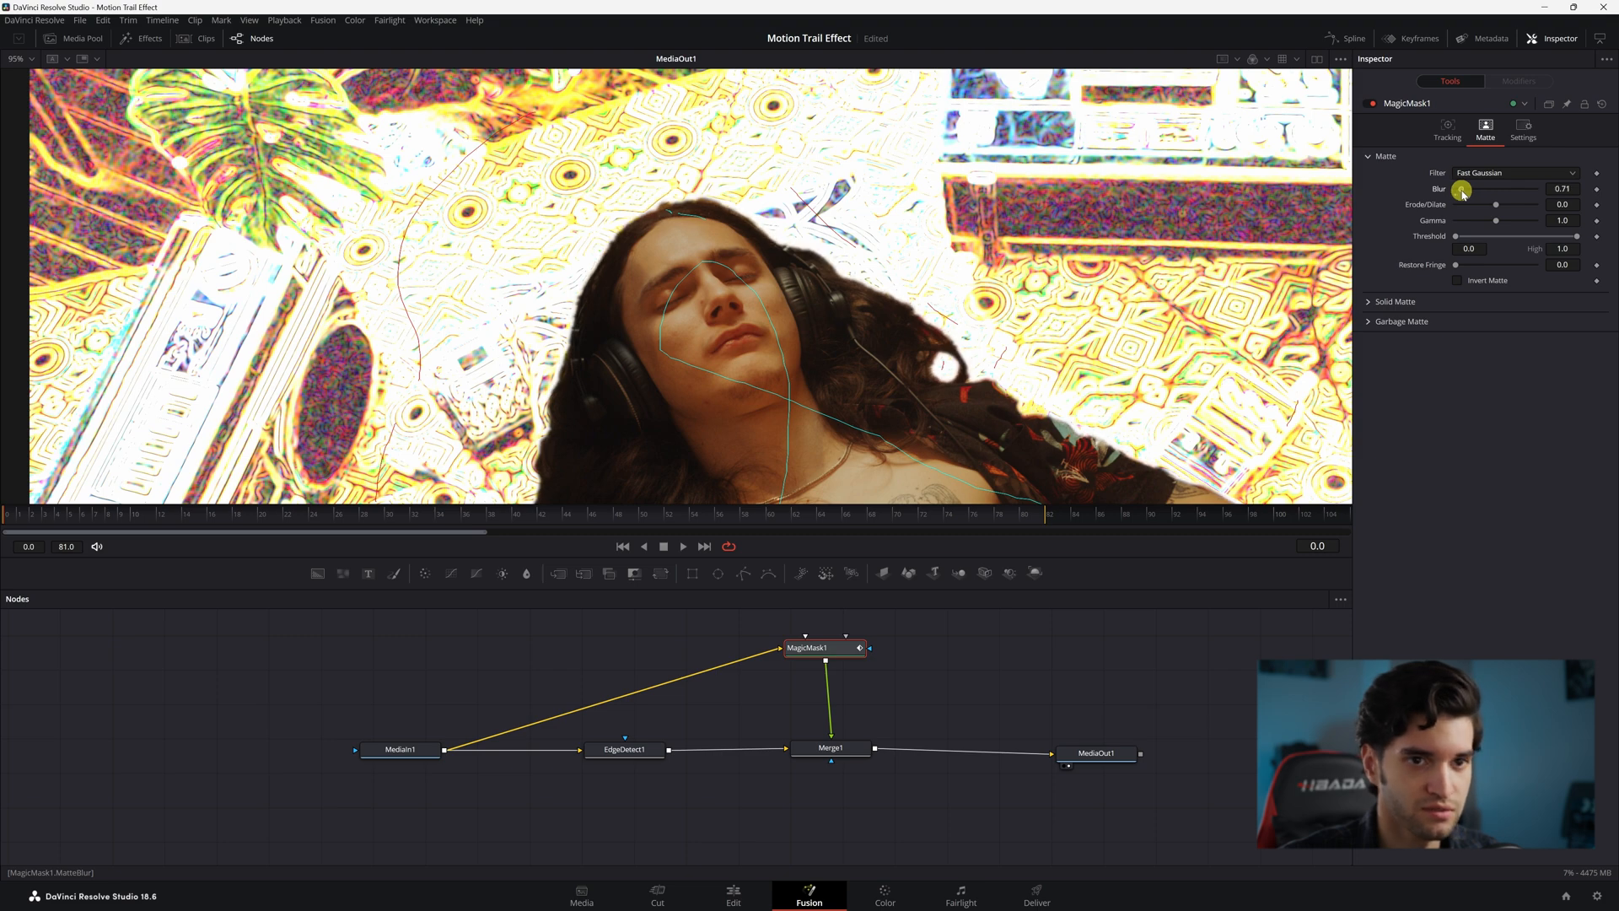
pyautogui.moveTo(1456, 204); pyautogui.dragTo(1493, 205)
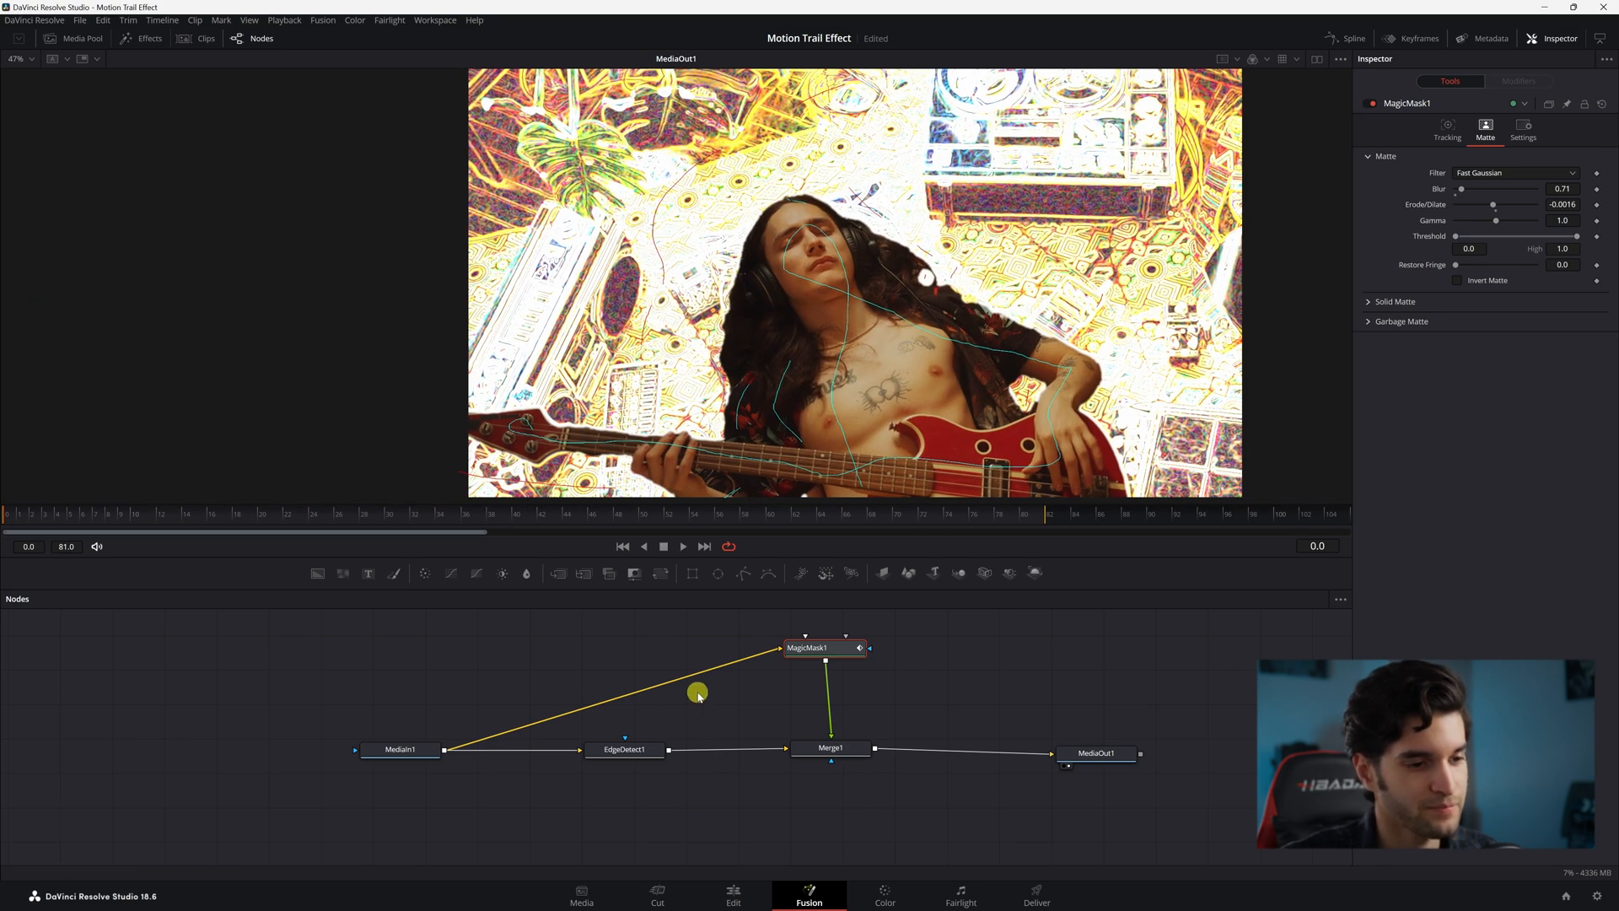
pyautogui.click(623, 749)
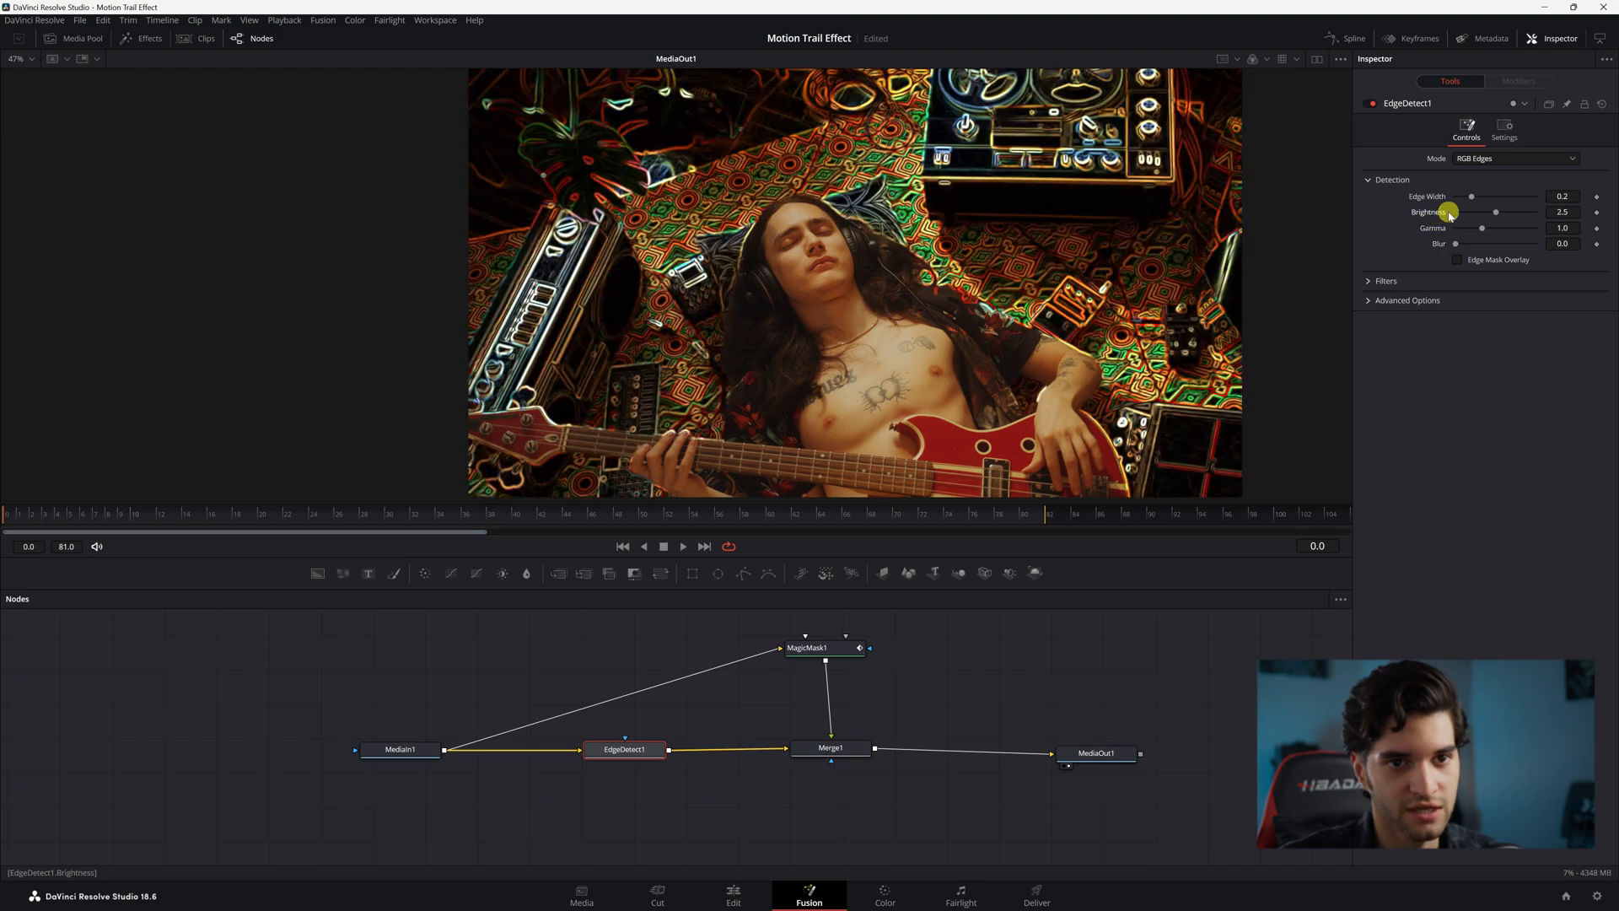
pyautogui.click(809, 648)
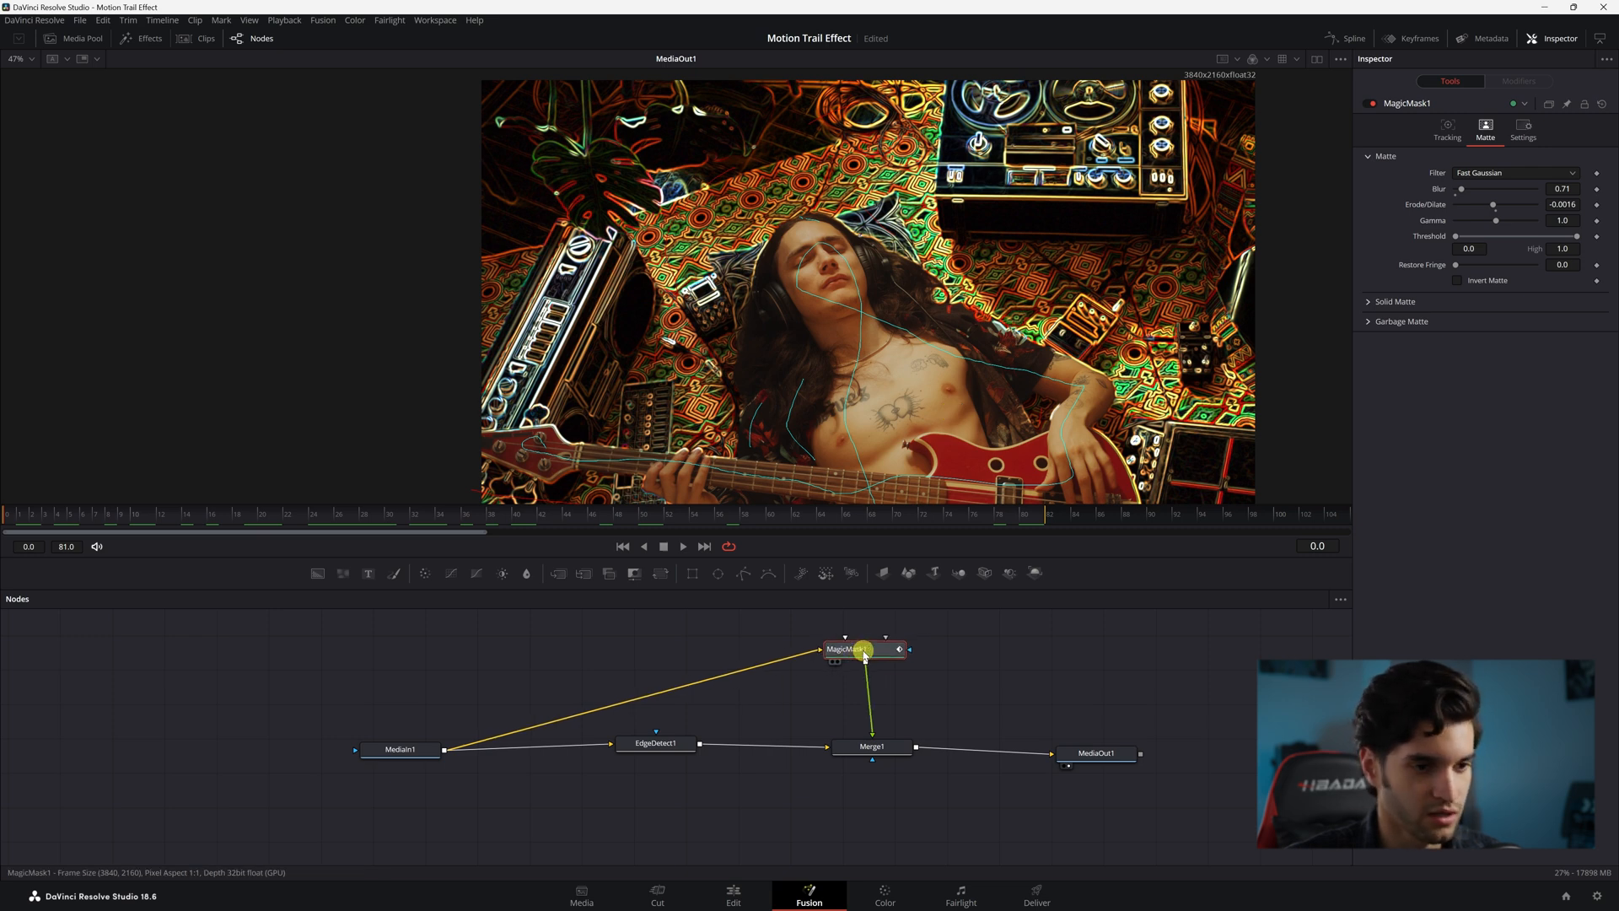
# - Track MagicMask1 forward through frame 81 and check the mask at another frame
pyautogui.click(1447, 130)
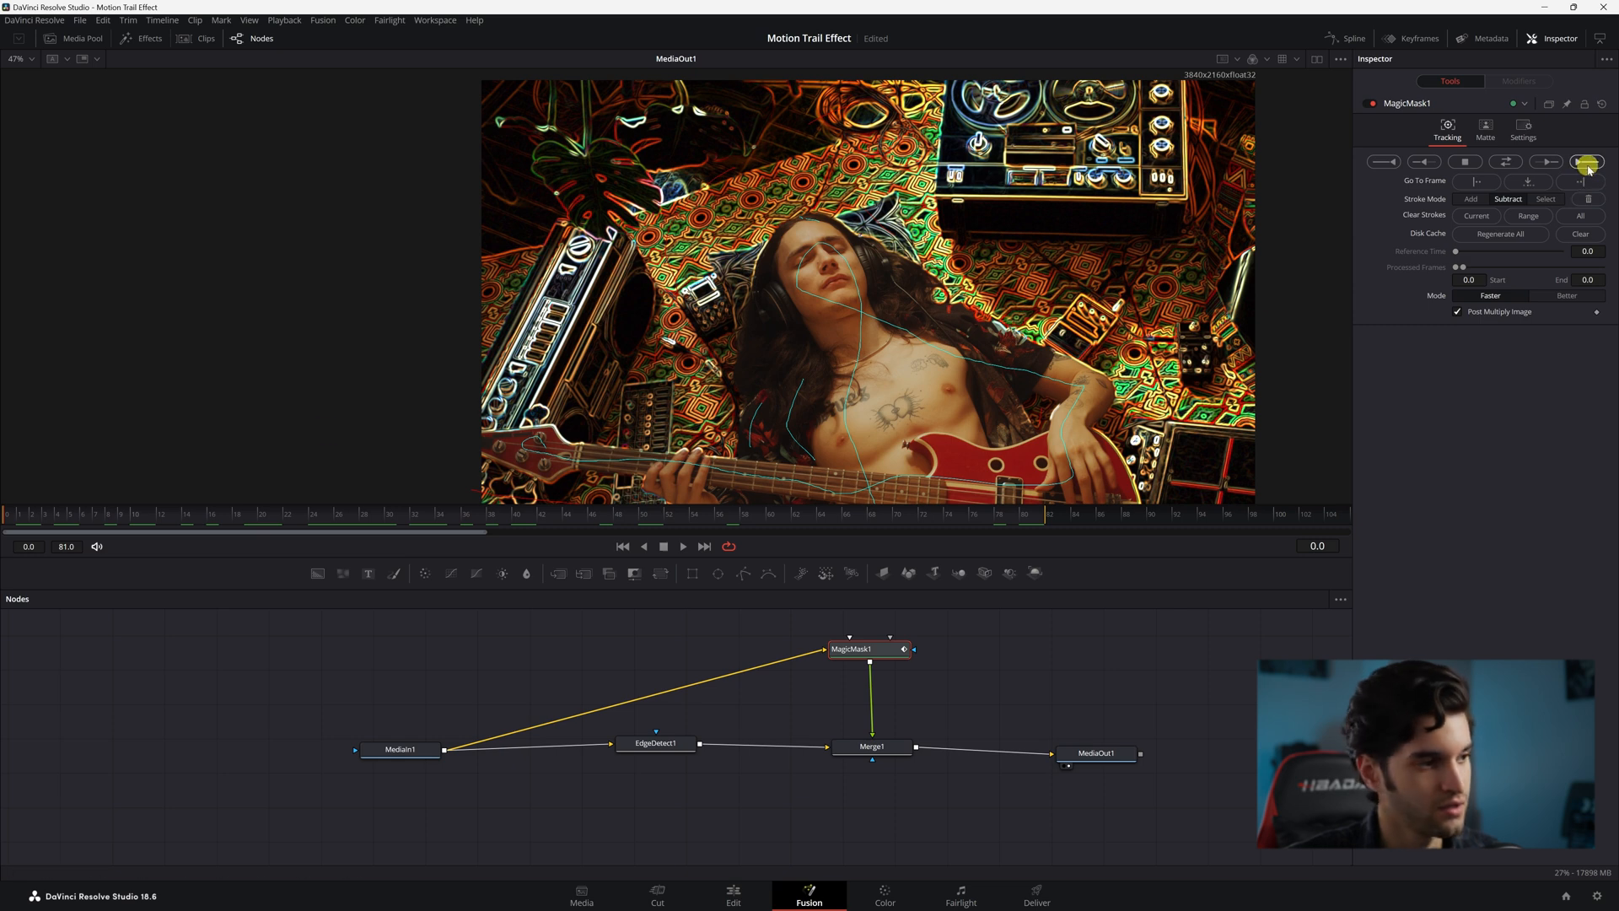
pyautogui.click(1588, 161)
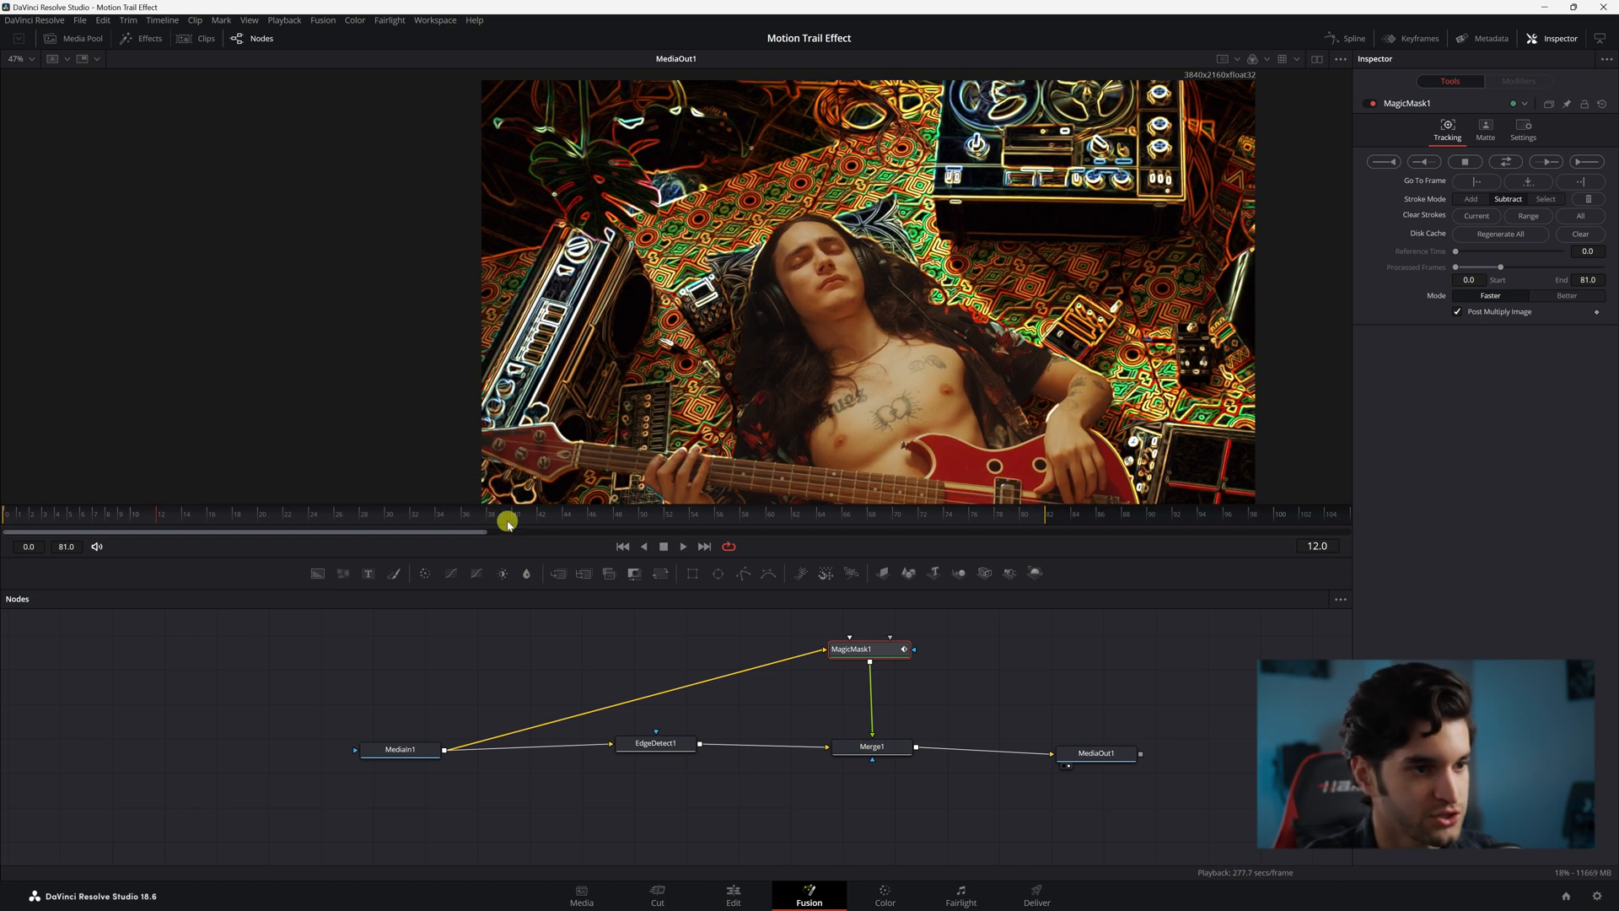
pyautogui.click(682, 547)
pyautogui.write('drip')
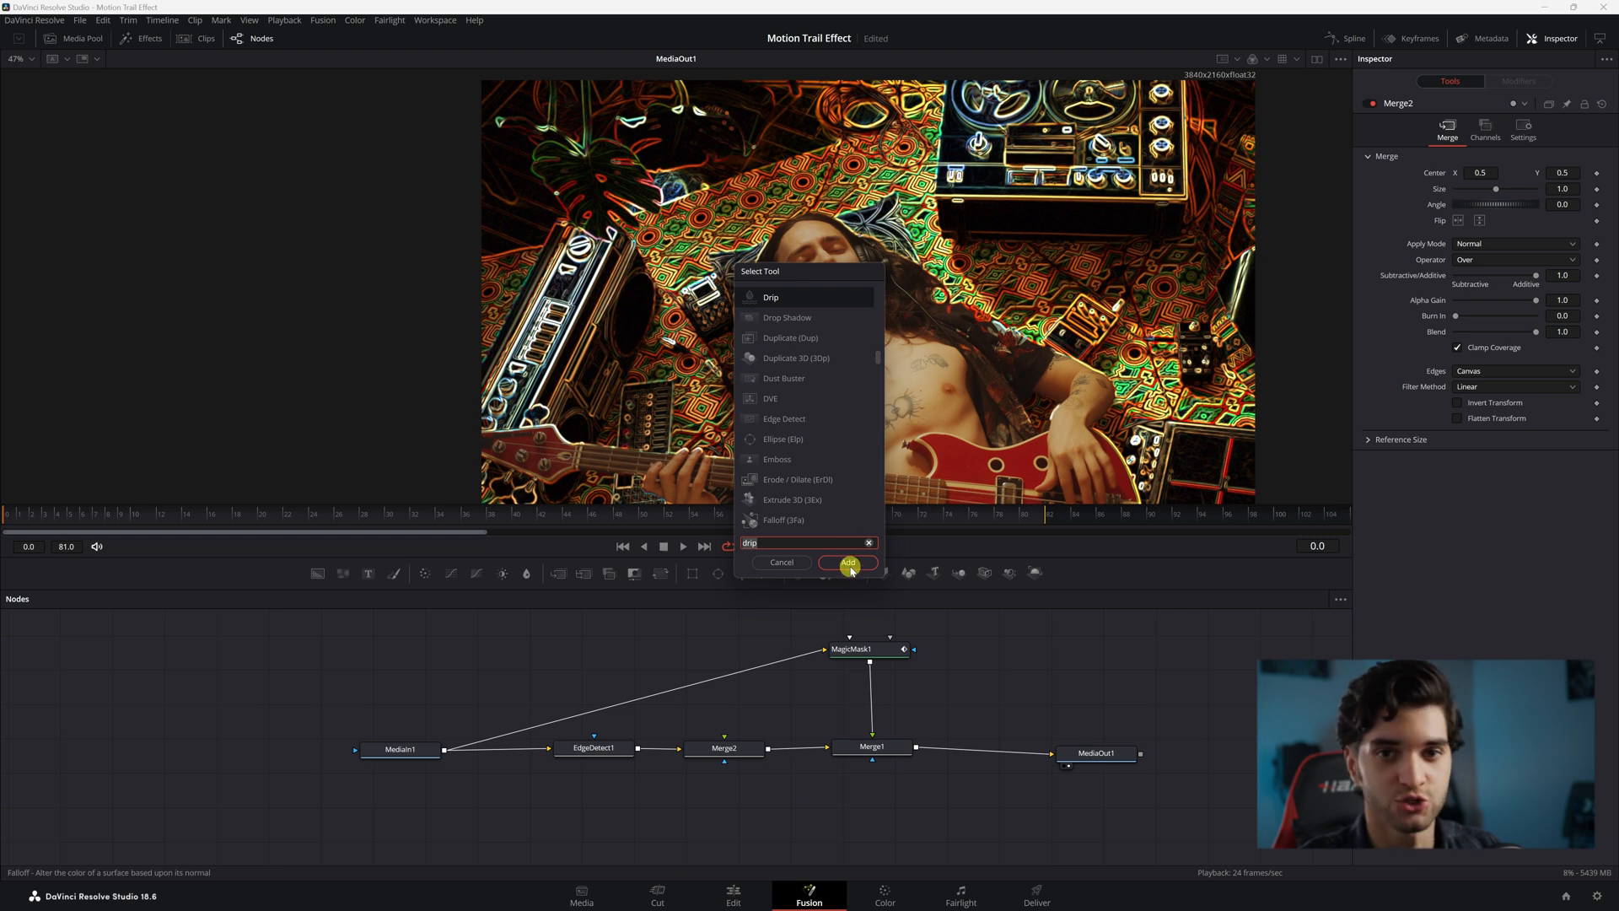
# - Add a Drip node and connect EdgeDetect1's output into Drip1
pyautogui.click(846, 562)
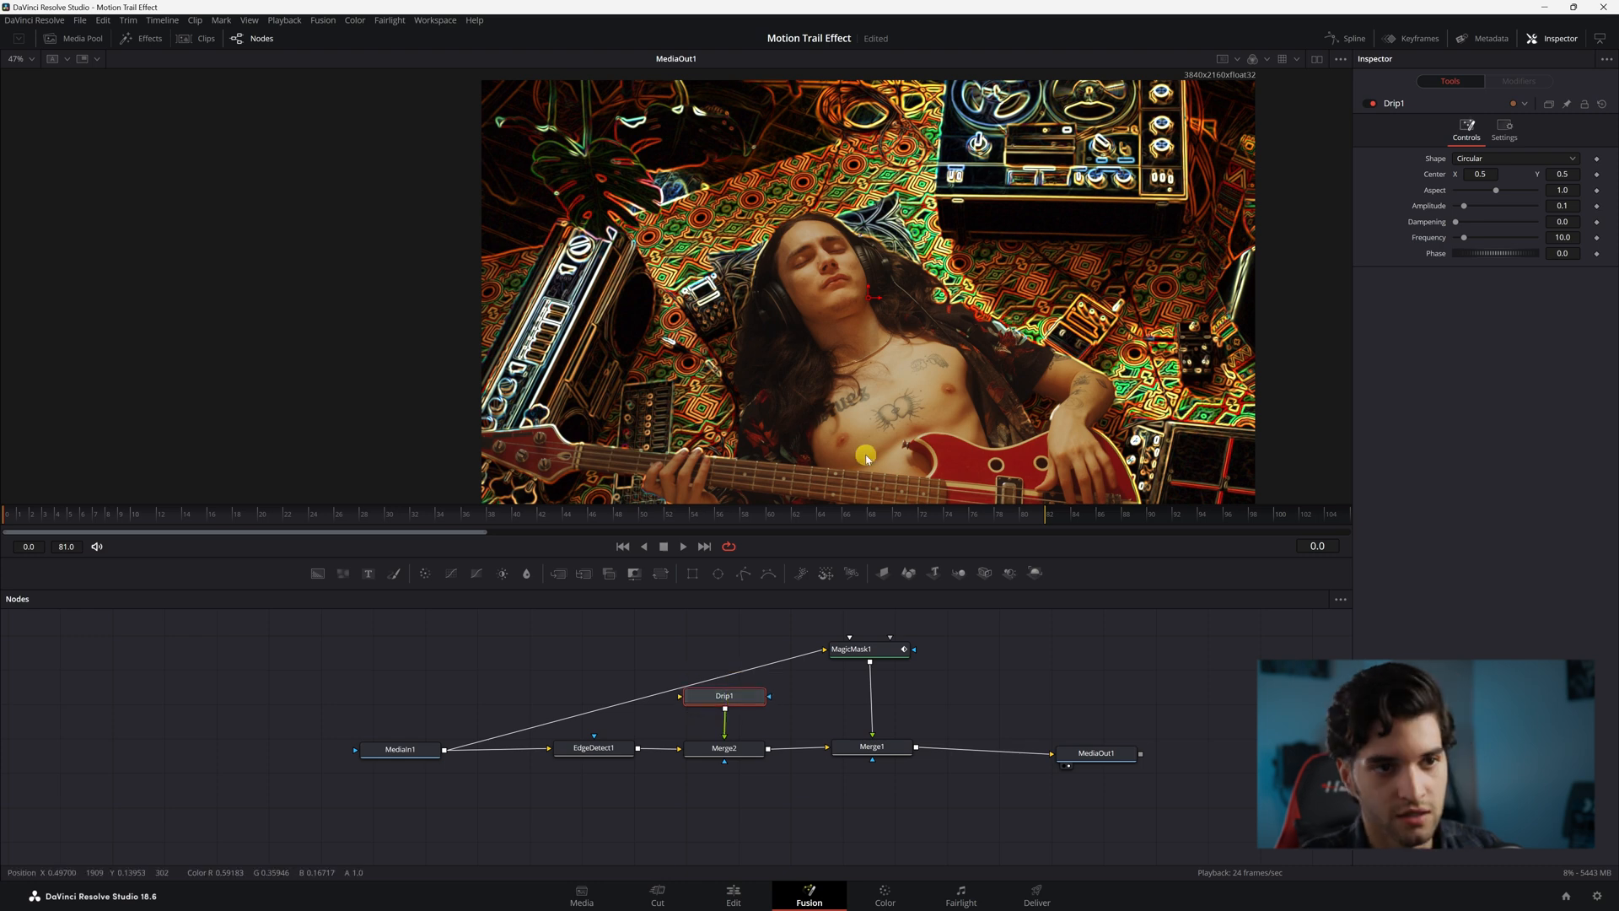
pyautogui.click(593, 748)
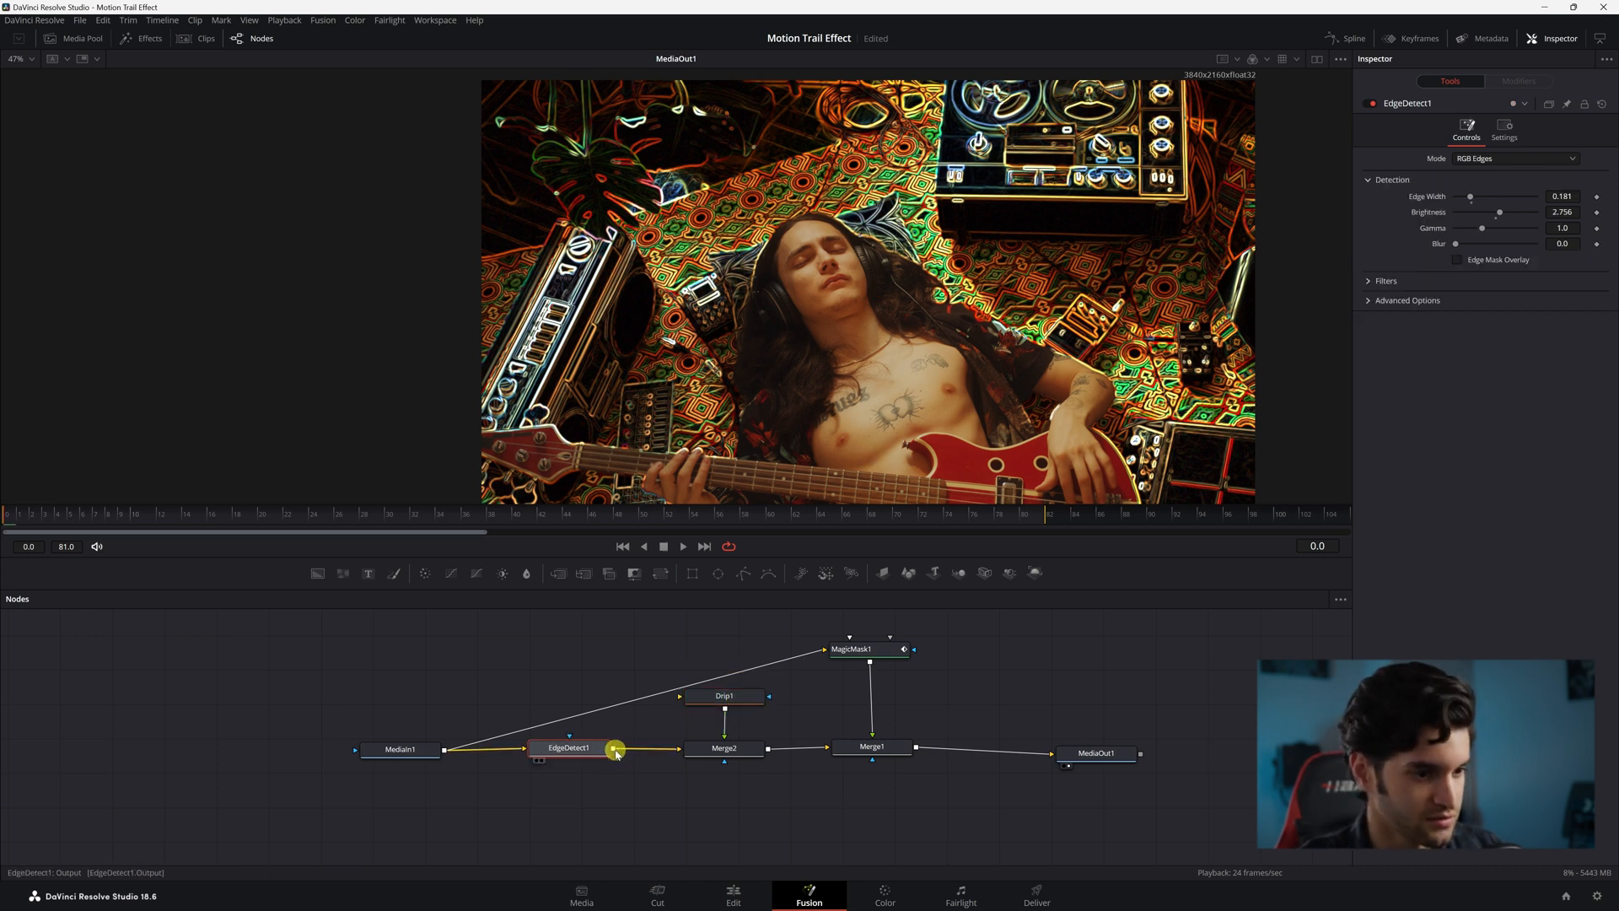
pyautogui.moveTo(617, 749); pyautogui.dragTo(645, 697)
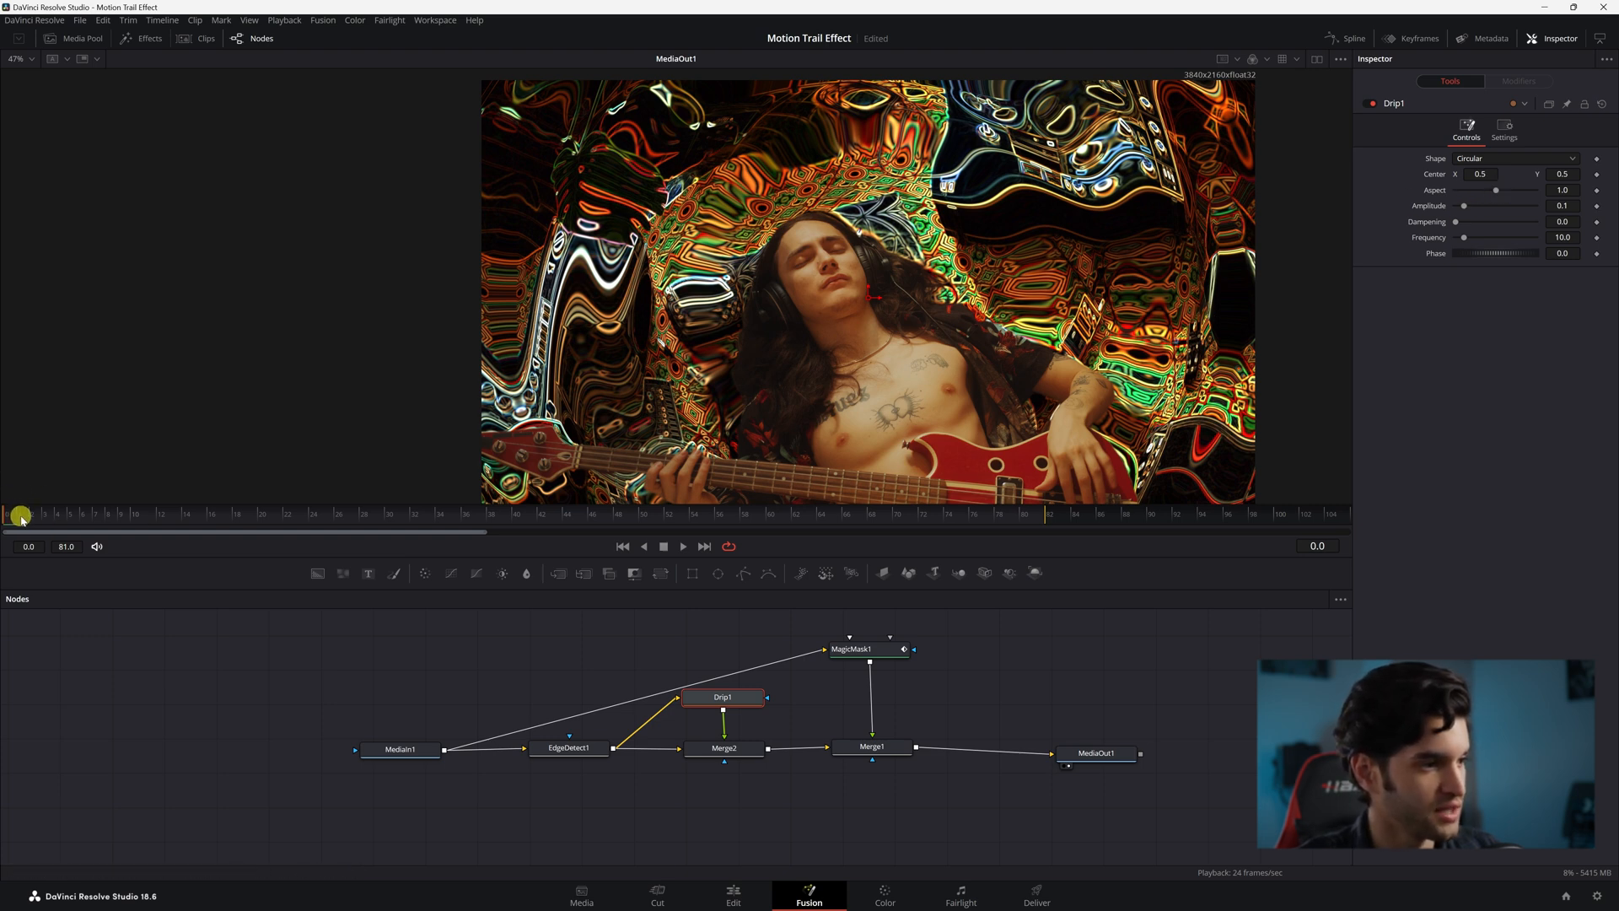
# - Animate Drip1's phase so it reaches 1.543 at the last frame, 81
pyautogui.moveTo(20, 516); pyautogui.dragTo(377, 525)
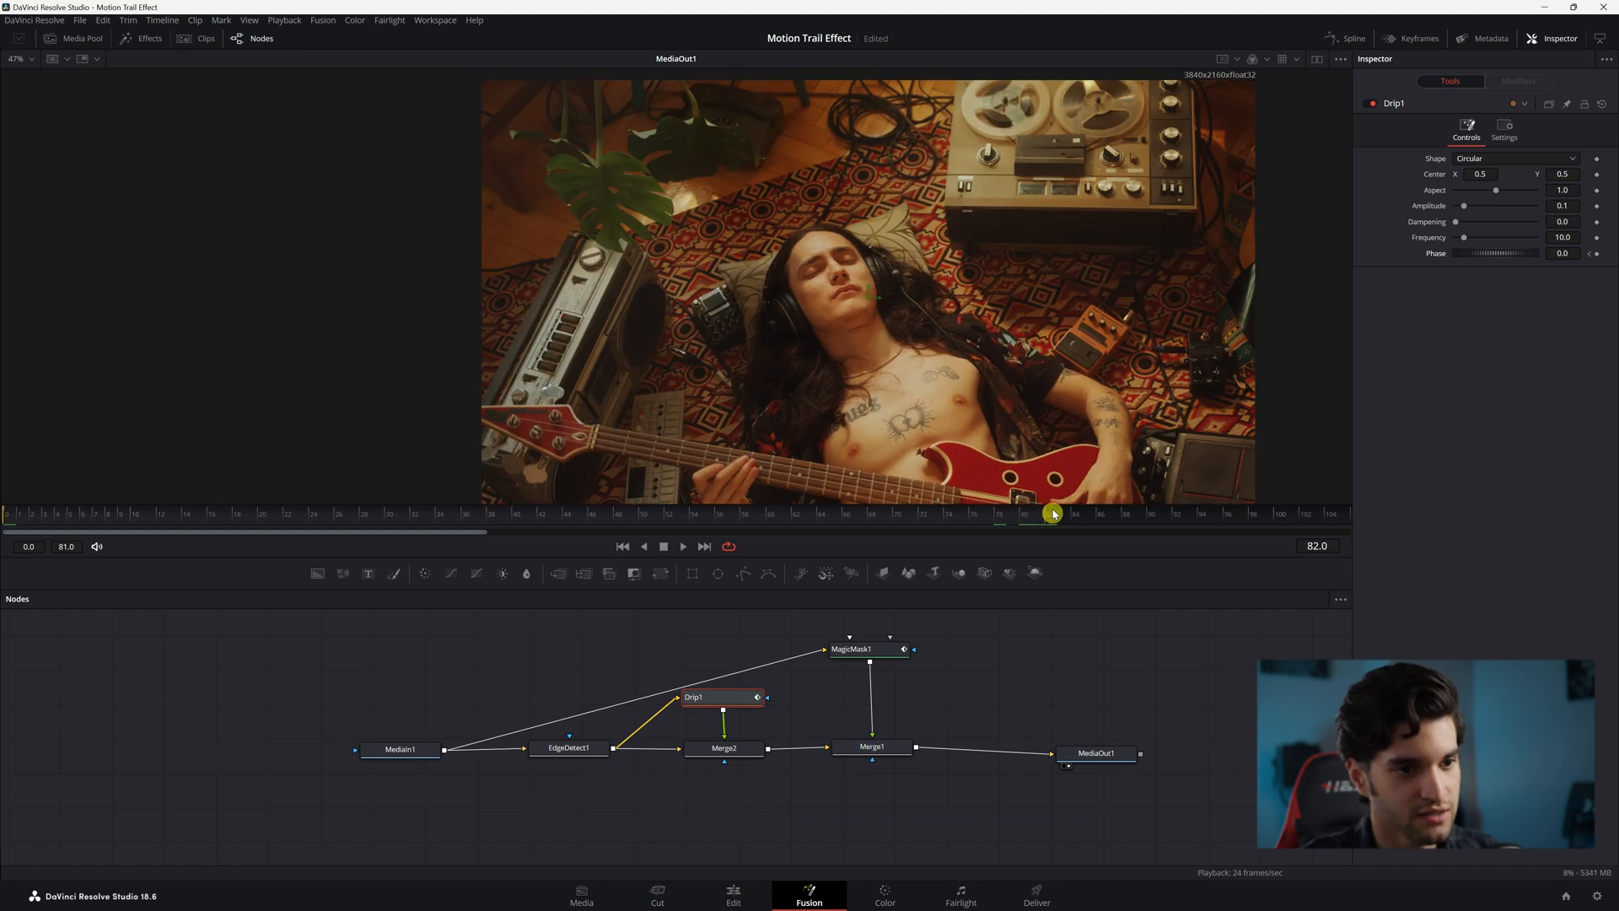
pyautogui.moveTo(1464, 253); pyautogui.dragTo(1478, 253)
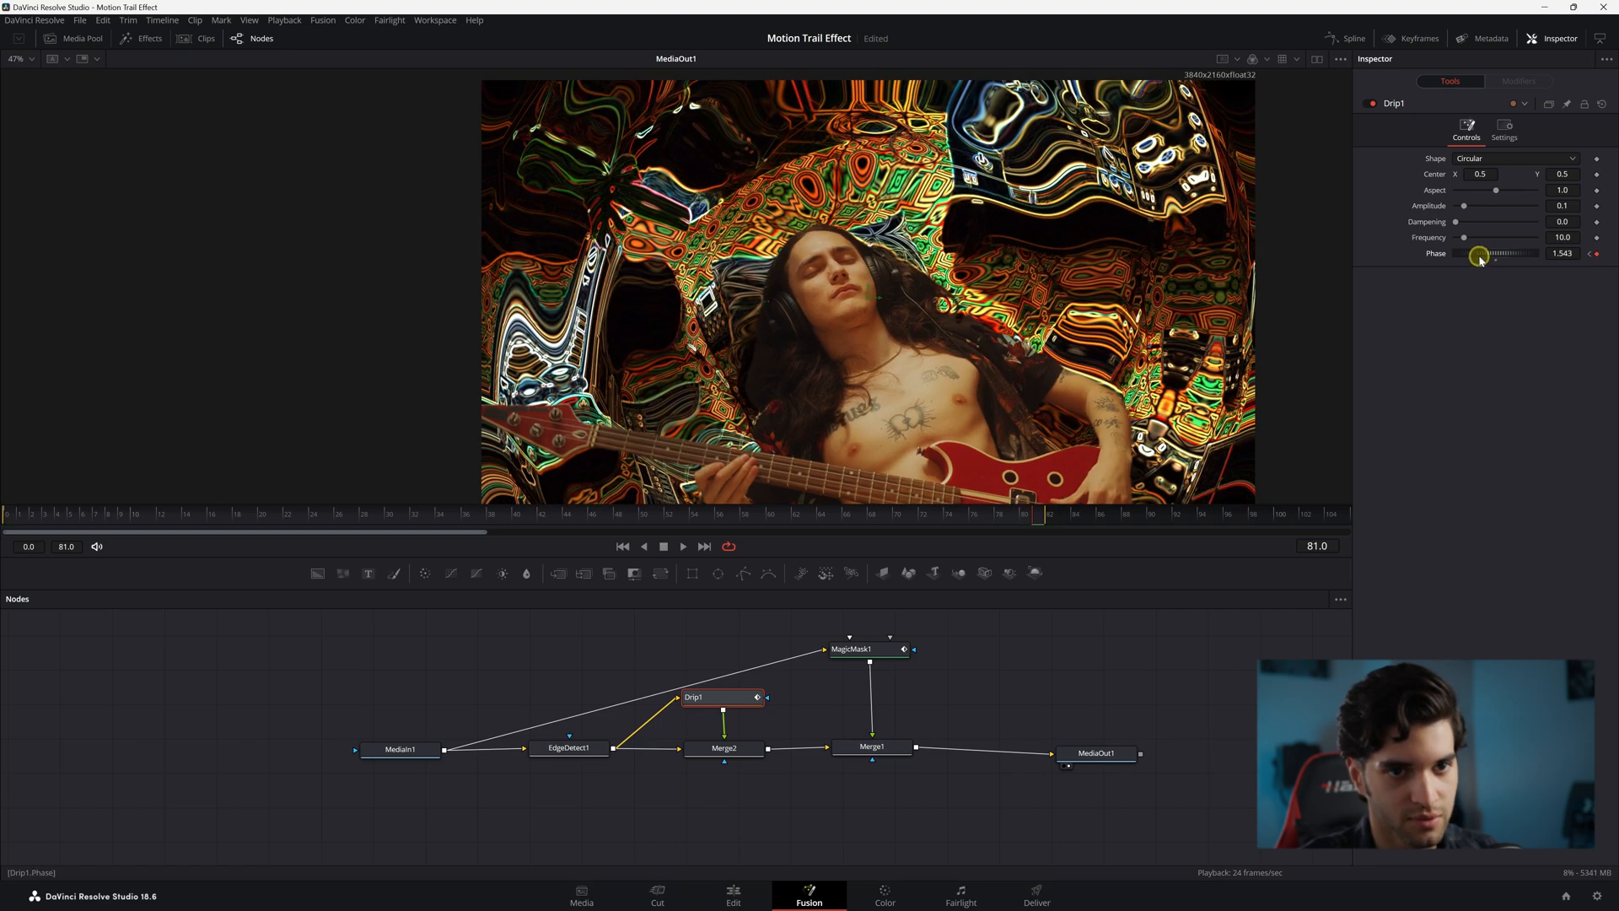
pyautogui.moveTo(1478, 255); pyautogui.dragTo(1559, 255)
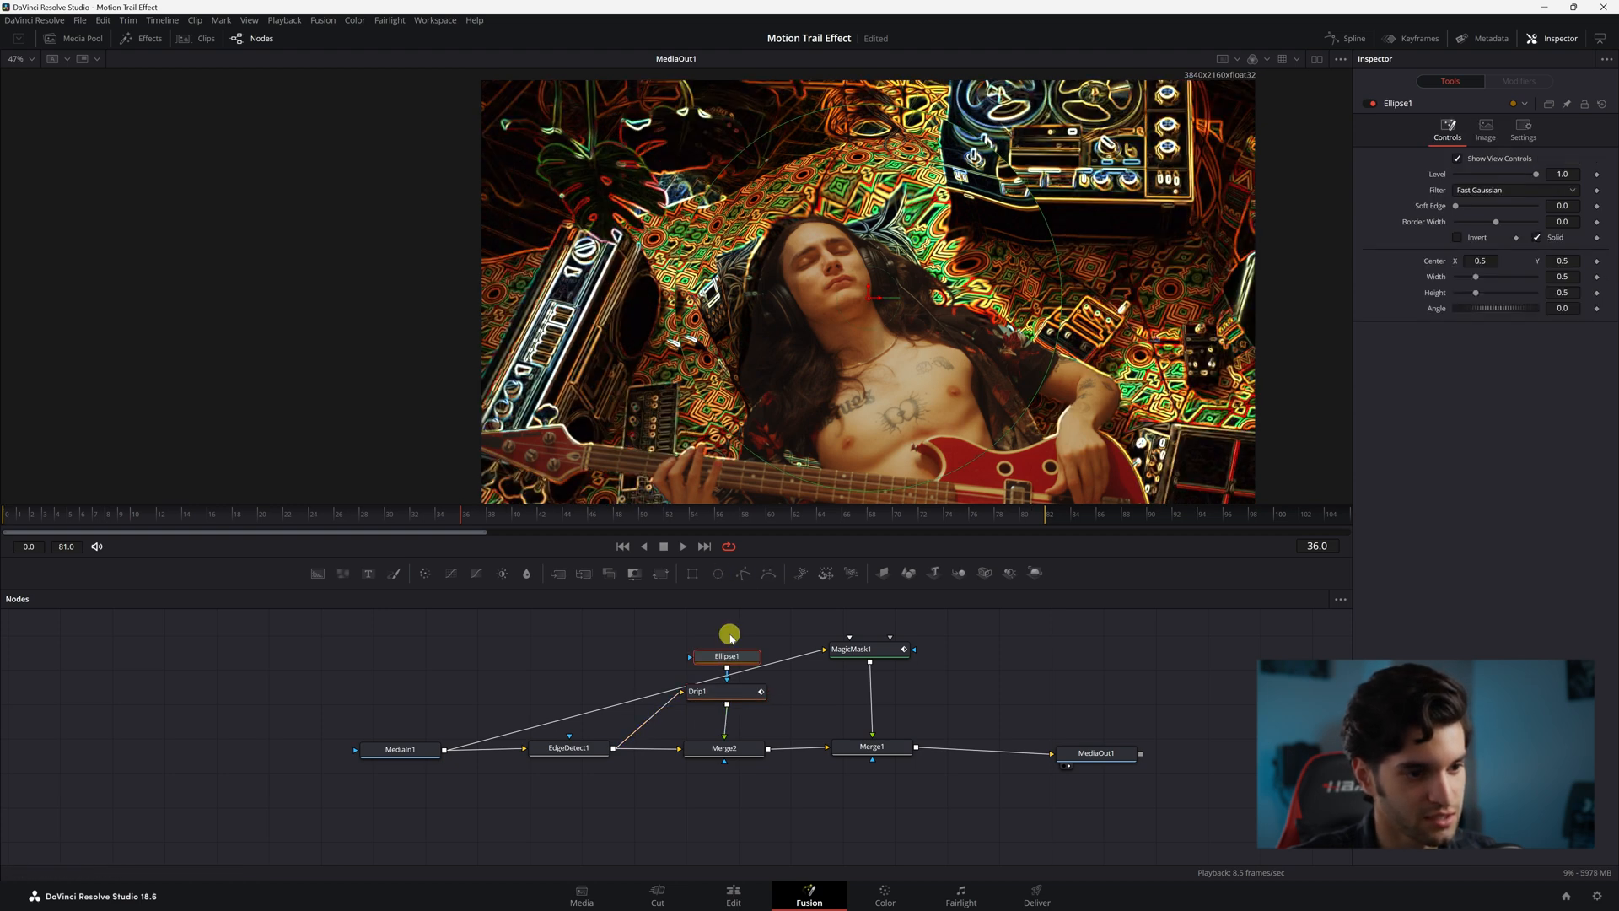
# - Select the Ellipse1 mask and raise its Soft Edge to 0.0346
pyautogui.click(1458, 238)
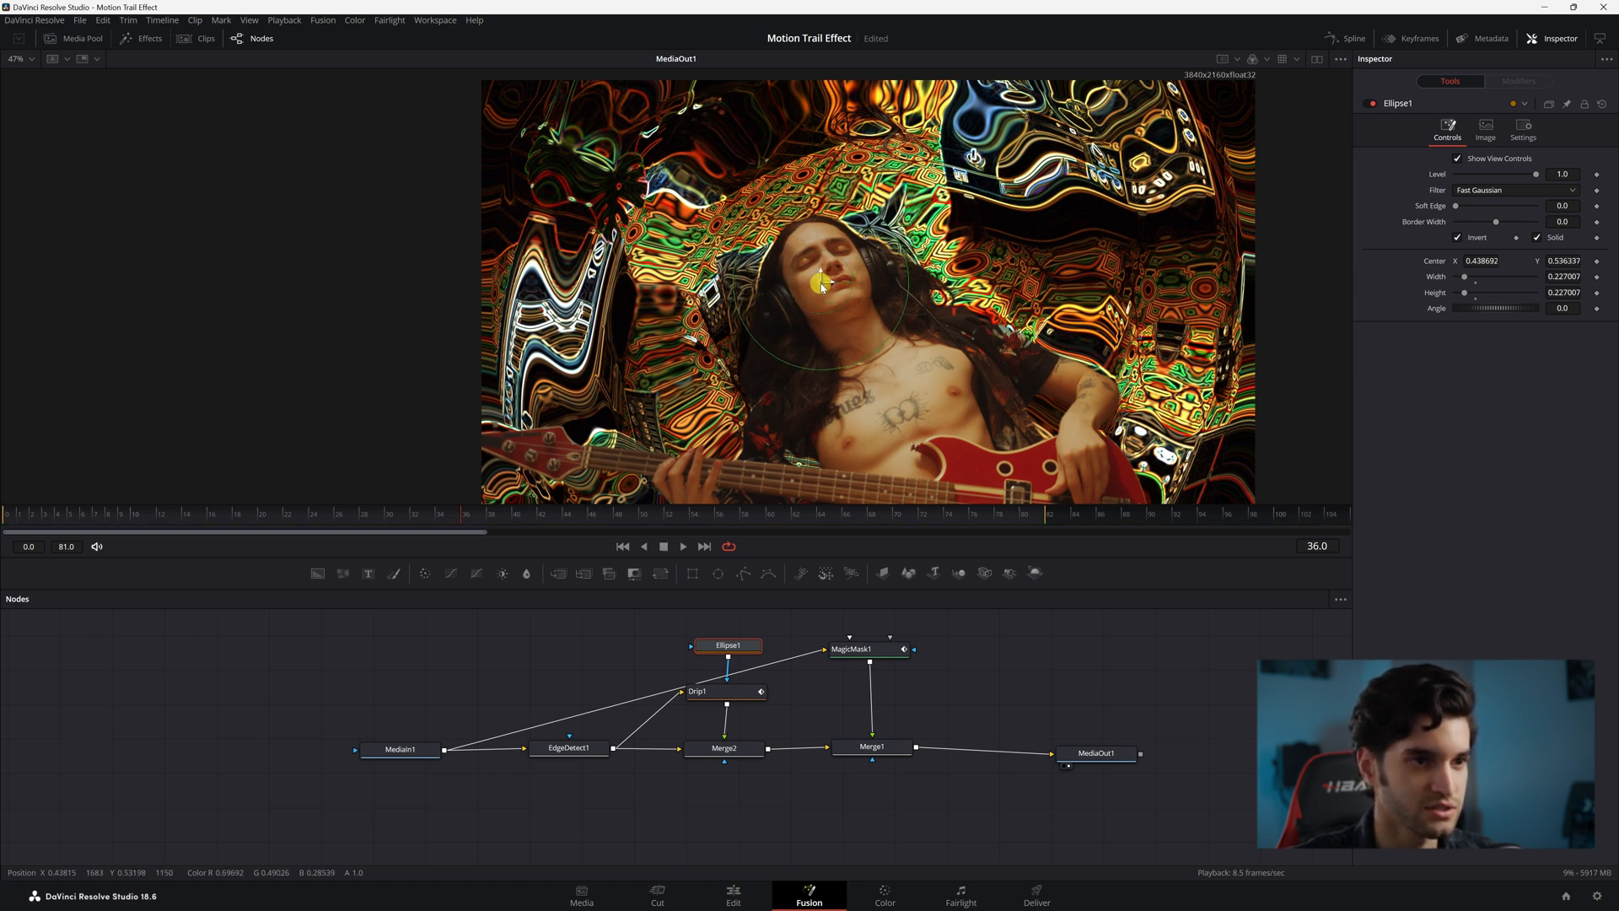
pyautogui.moveTo(1457, 211); pyautogui.dragTo(1471, 210)
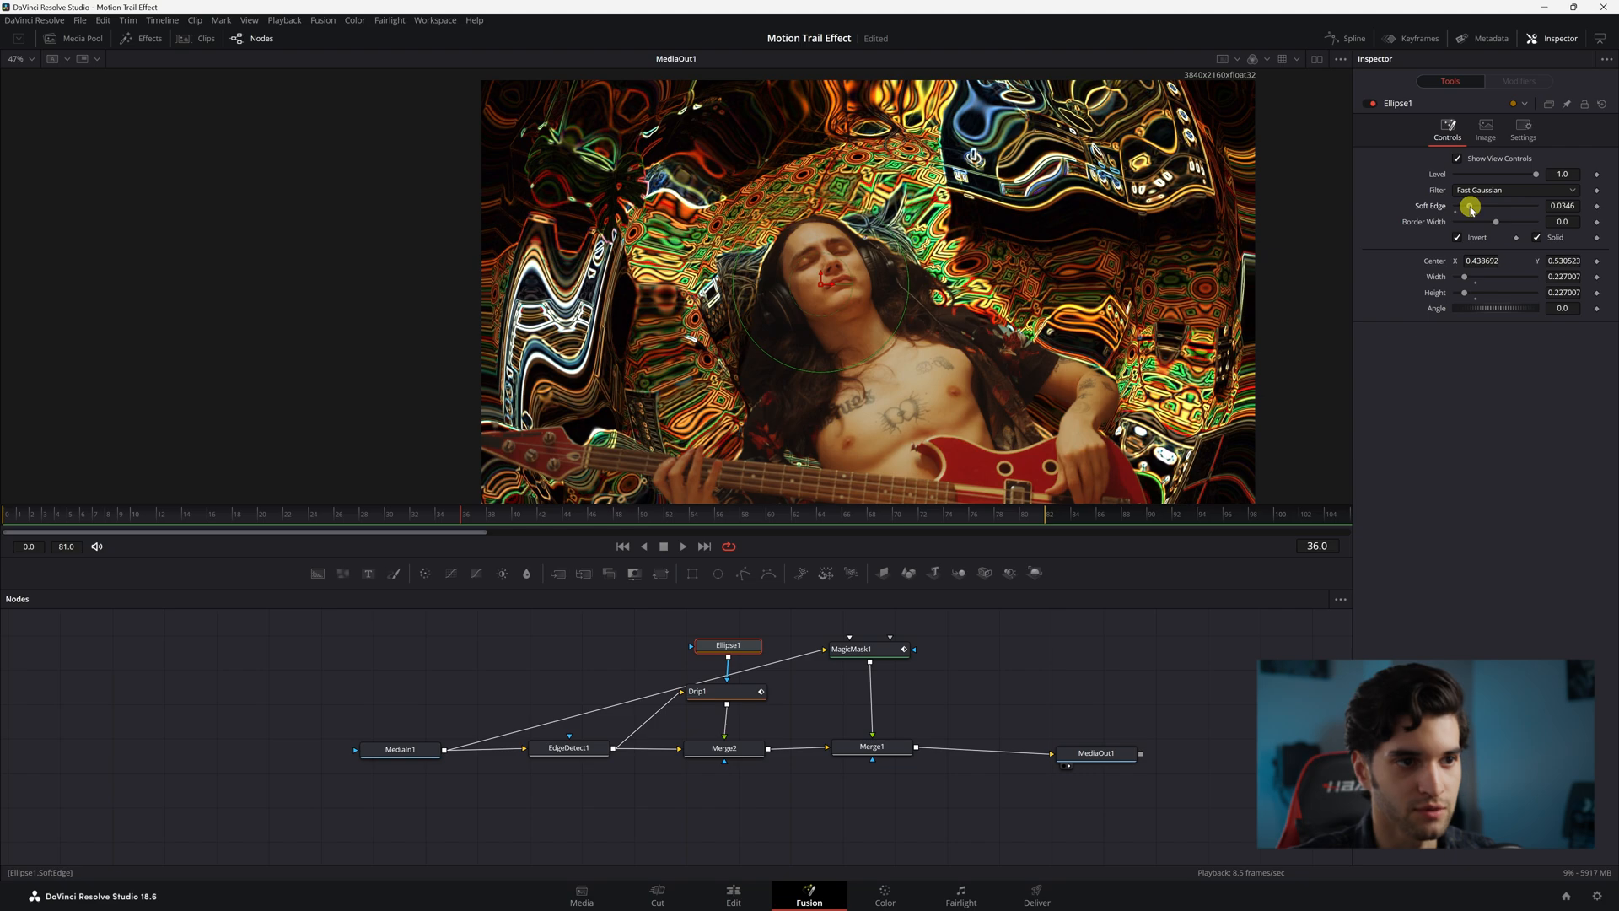